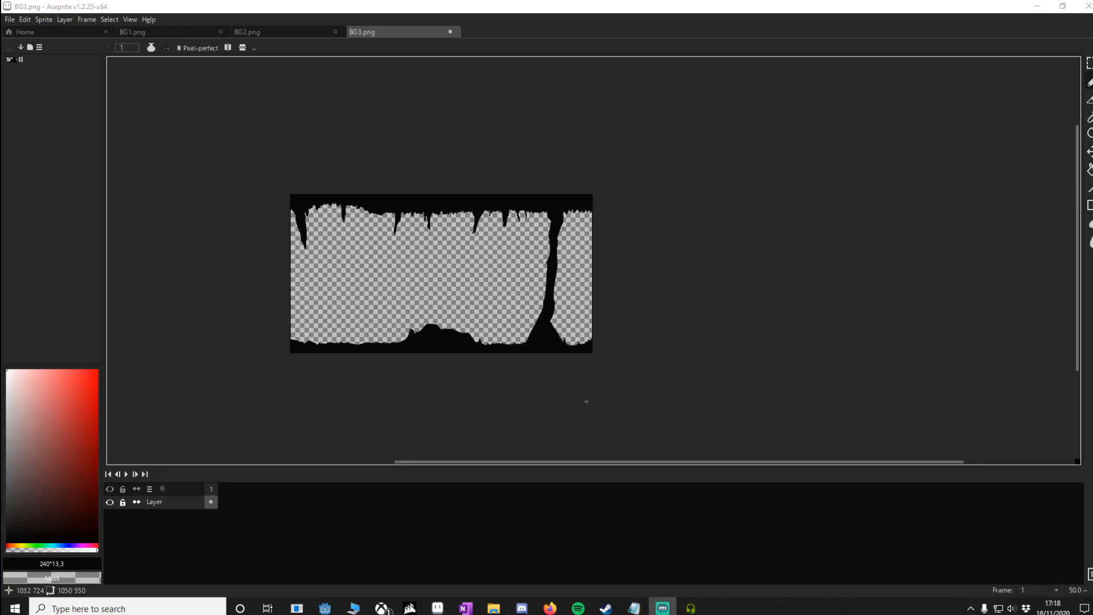
{"action": "mouse_move", "coordinate": [508, 431]}
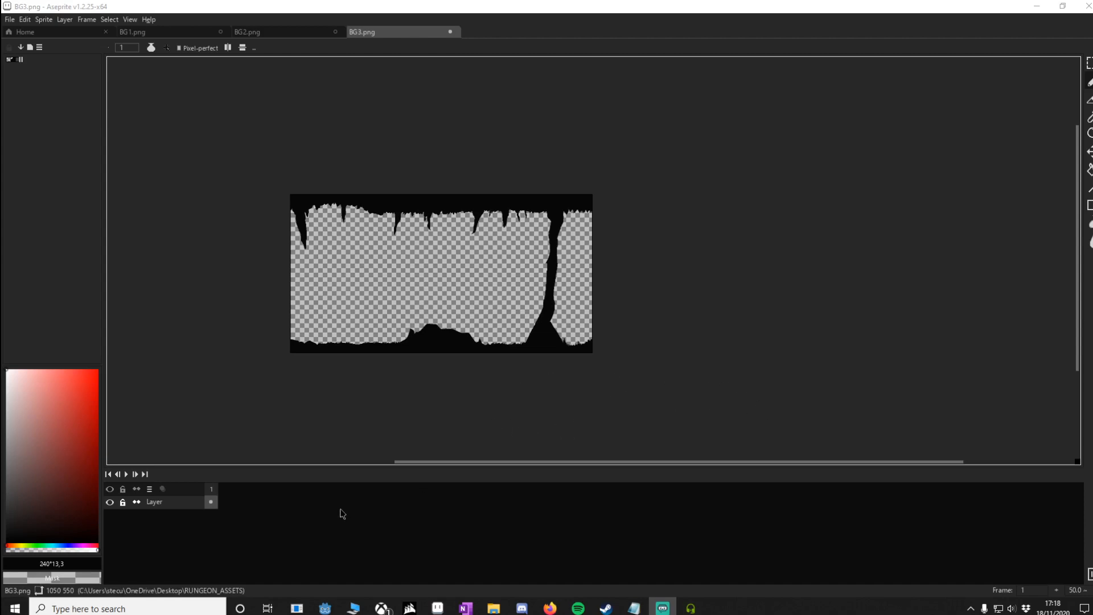
{"action": "mouse_move", "coordinate": [70, 602]}
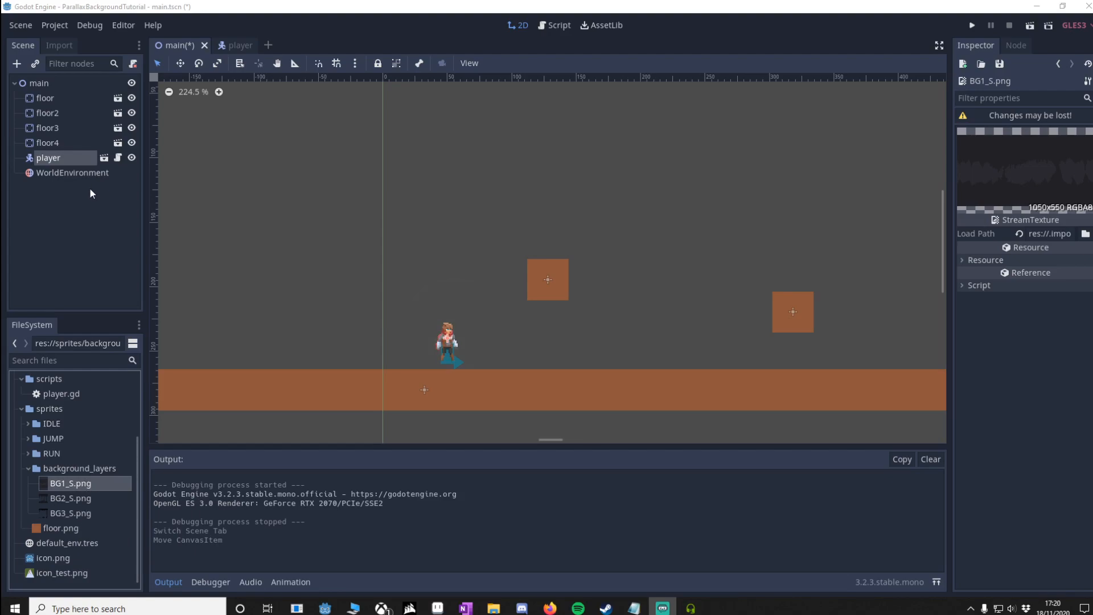
- In the player scene, add a Camera2D child and tick Current on it
{"action": "left_click", "coordinate": [230, 45]}
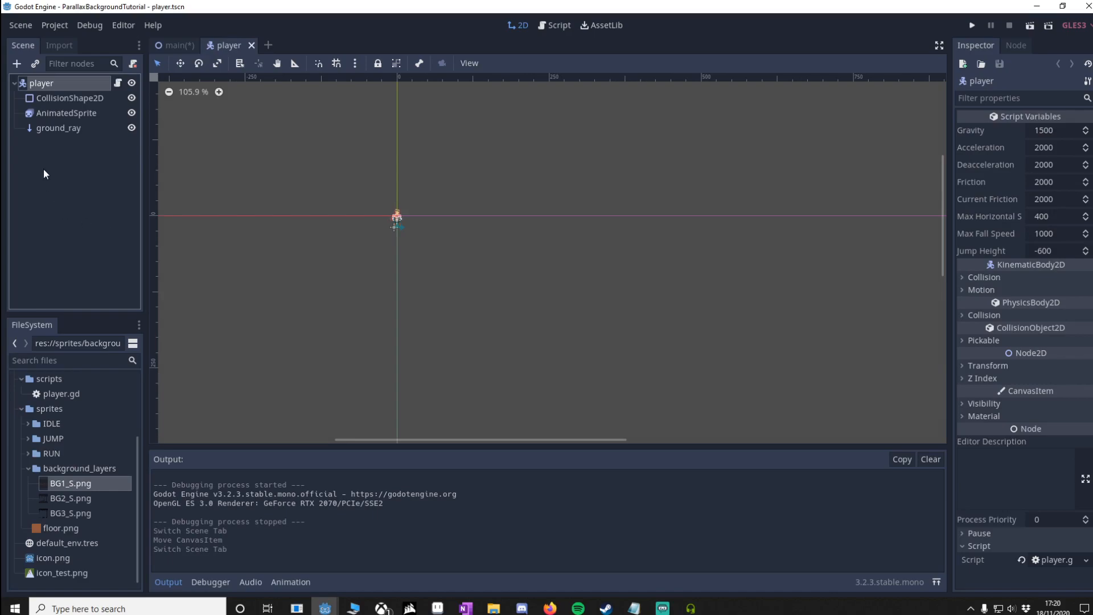
{"action": "right_click", "coordinate": [42, 82]}
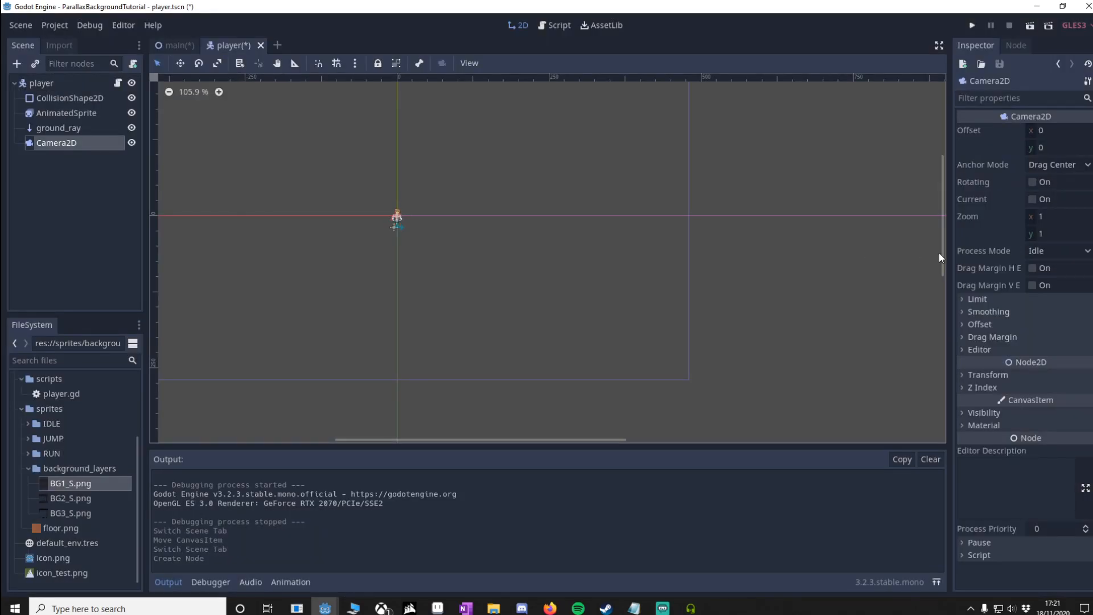
{"action": "left_click", "coordinate": [1035, 198]}
{"action": "type", "text": "para"}
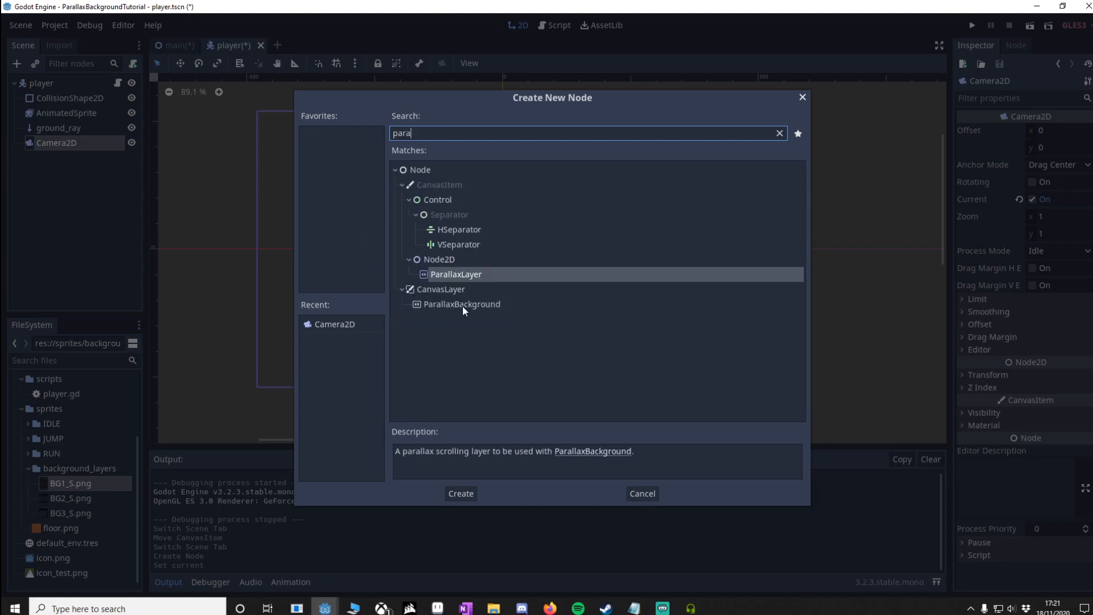
- Build a ParallaxBackground > ParallaxLayer > Sprite node chain beneath Camera2D
{"action": "left_click", "coordinate": [463, 304]}
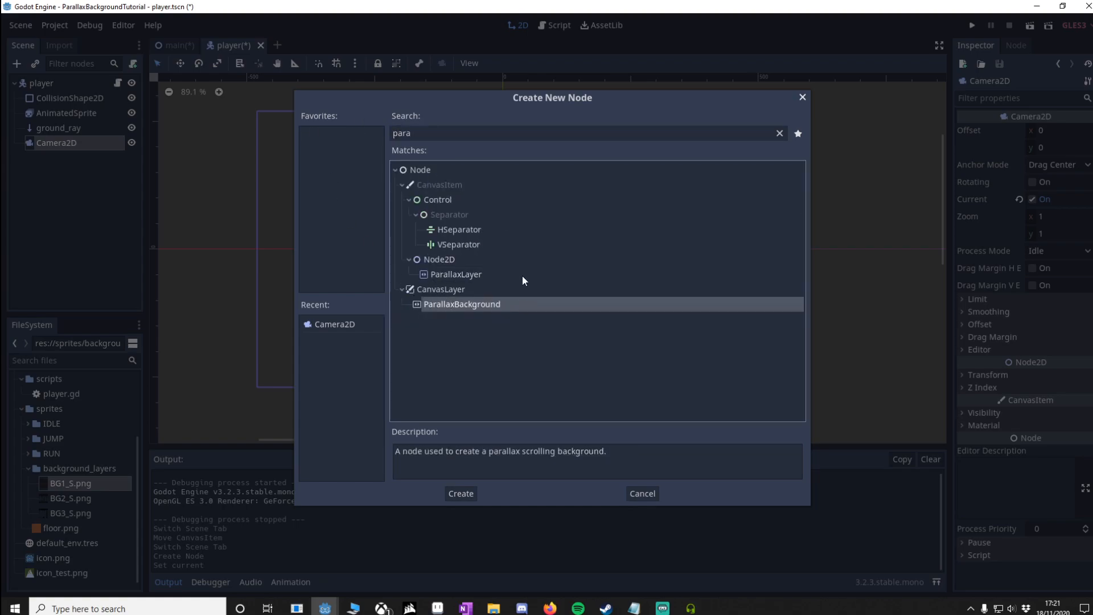
{"action": "mouse_move", "coordinate": [454, 308]}
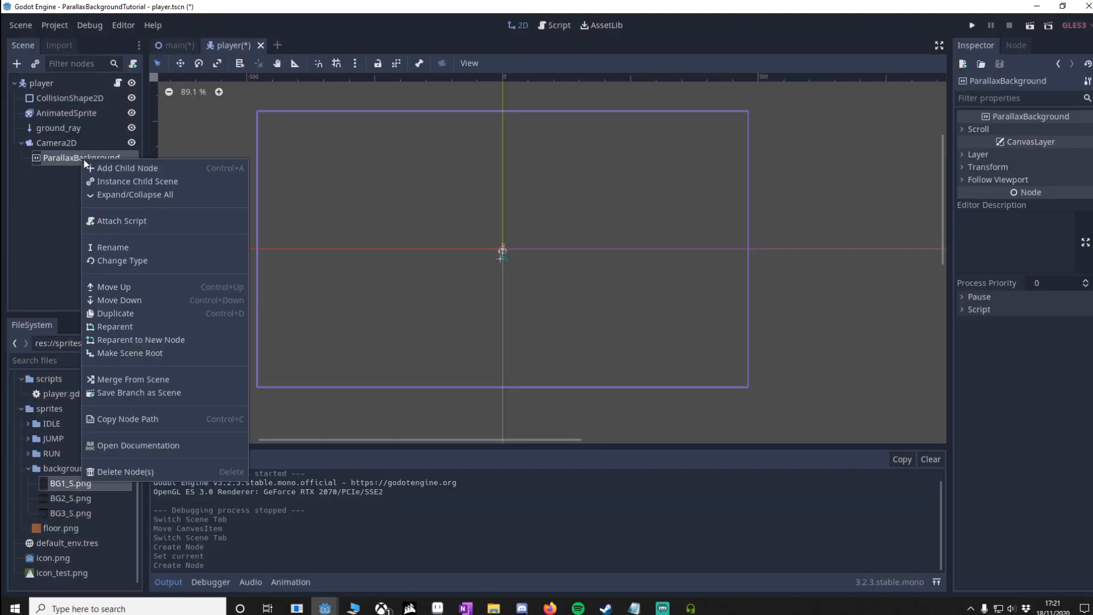
{"action": "left_click", "coordinate": [127, 168]}
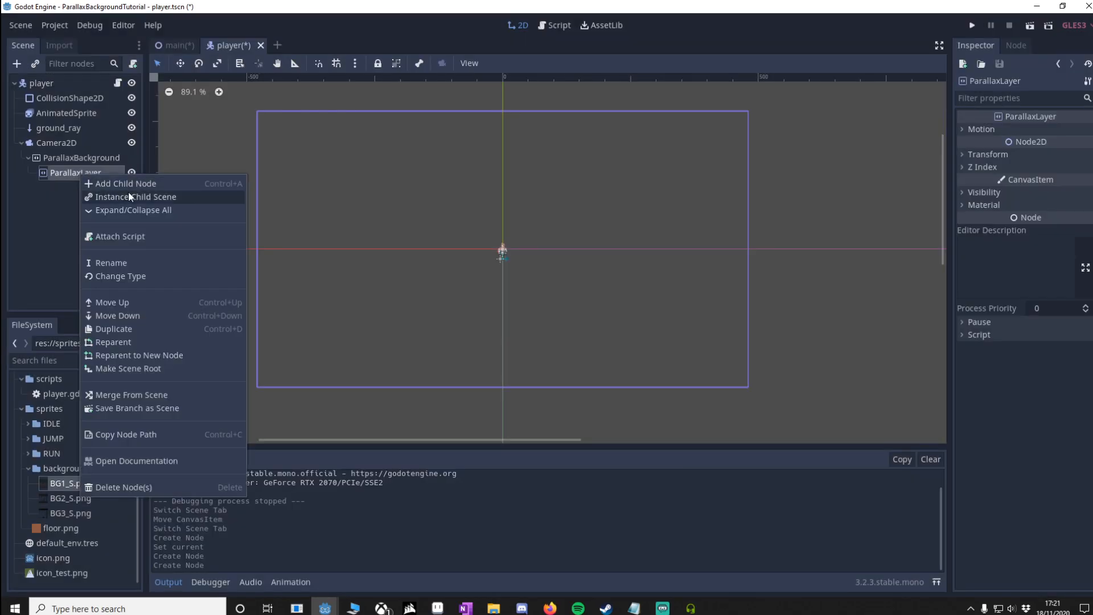
{"action": "left_click", "coordinate": [124, 183]}
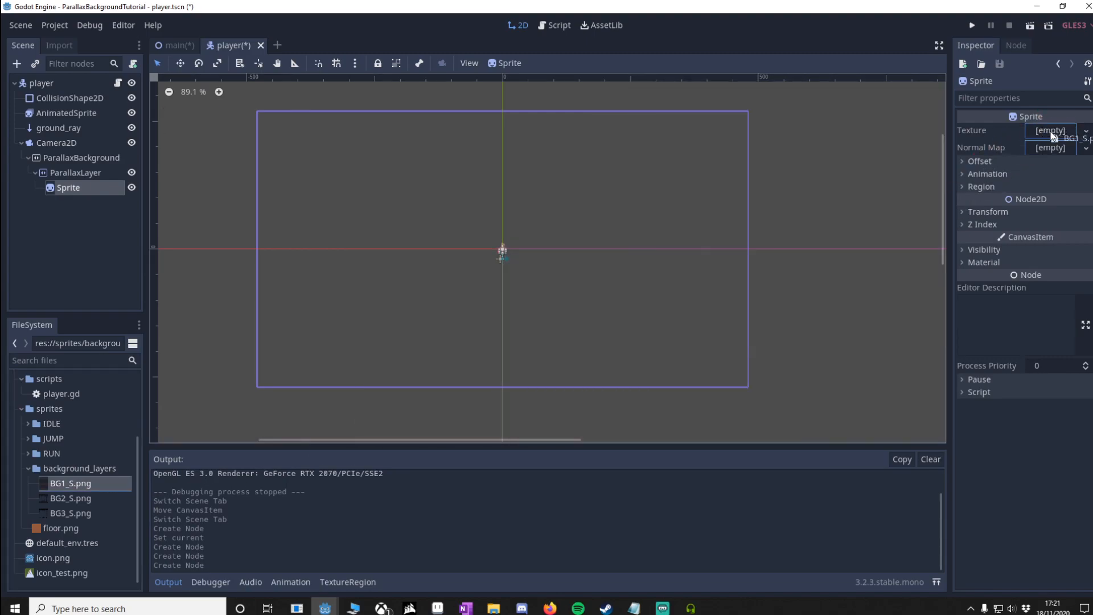
- Assign BG1_S.png as the Sprite's texture and save the player scene
{"action": "left_click", "coordinate": [972, 25]}
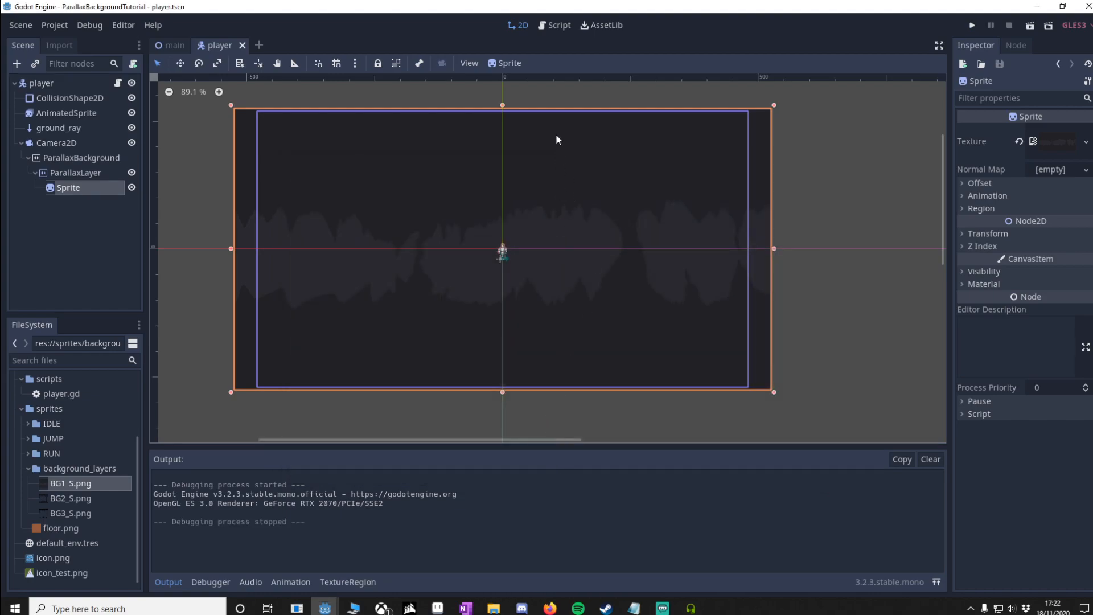
{"action": "mouse_move", "coordinate": [540, 319]}
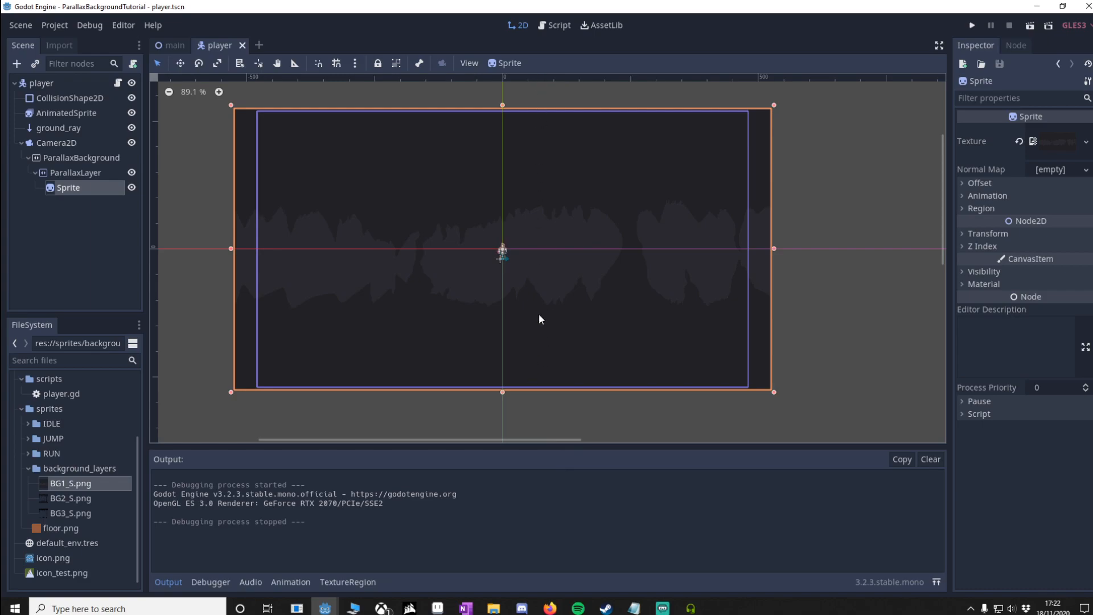
{"action": "mouse_move", "coordinate": [856, 232]}
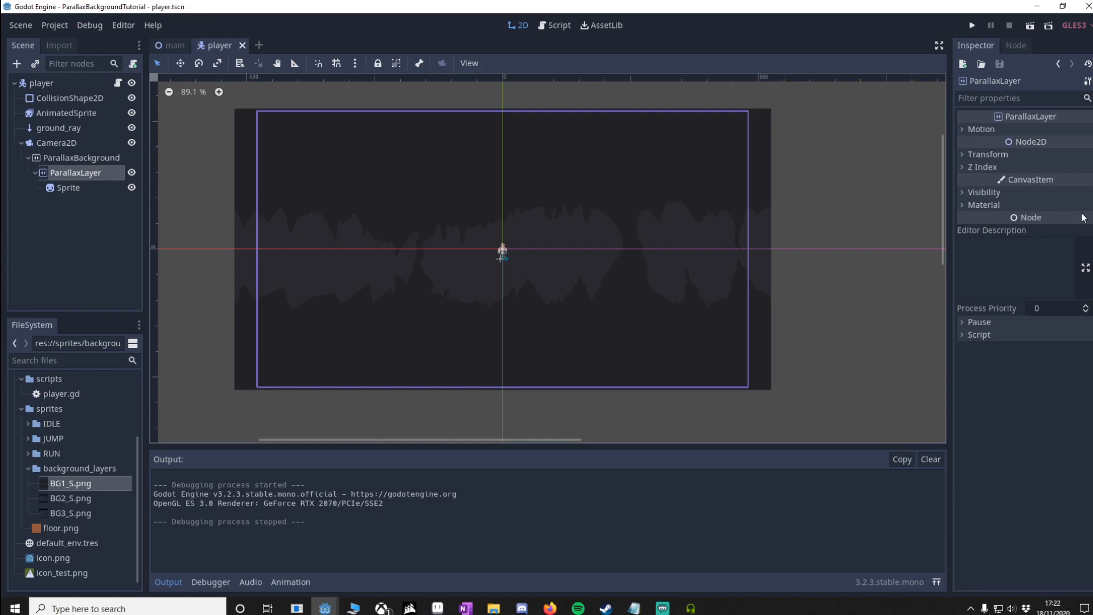
- Set the ParallaxLayer's Motion Scale to x 0.1 and y 0
{"action": "left_click", "coordinate": [981, 129]}
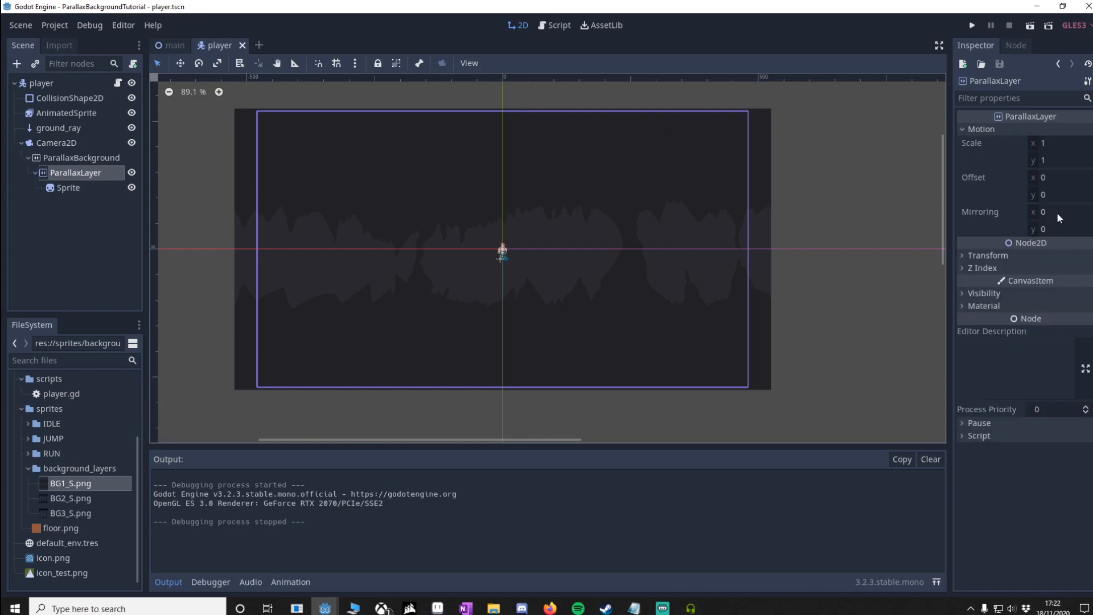
{"action": "left_click", "coordinate": [1060, 161]}
{"action": "type", "text": "0"}
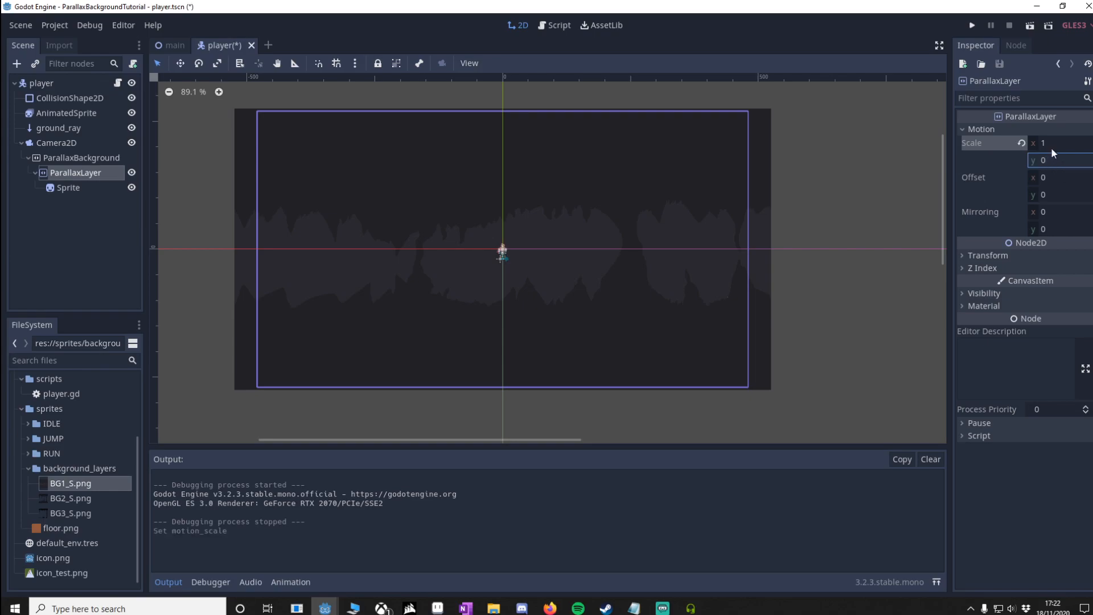
{"action": "left_click", "coordinate": [1056, 143]}
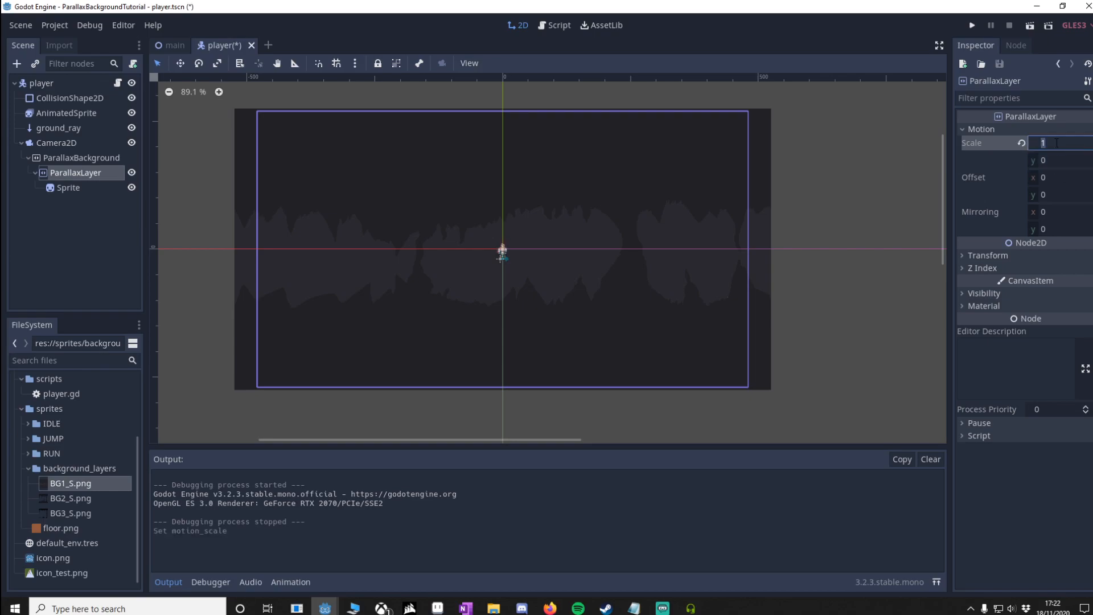
{"action": "type", "text": "0.1"}
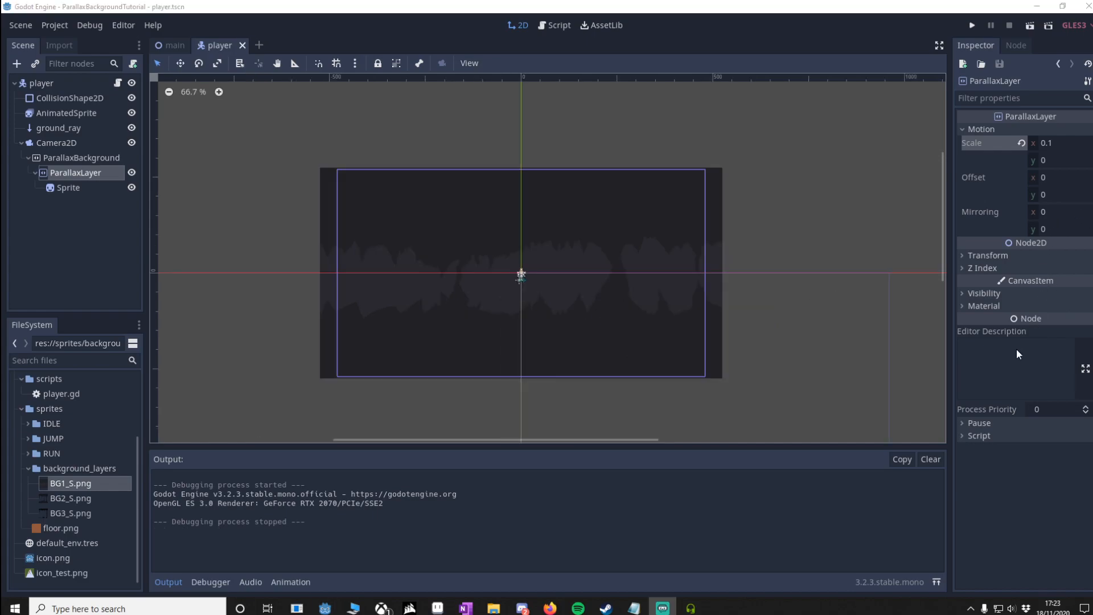
{"action": "mouse_move", "coordinate": [1064, 214]}
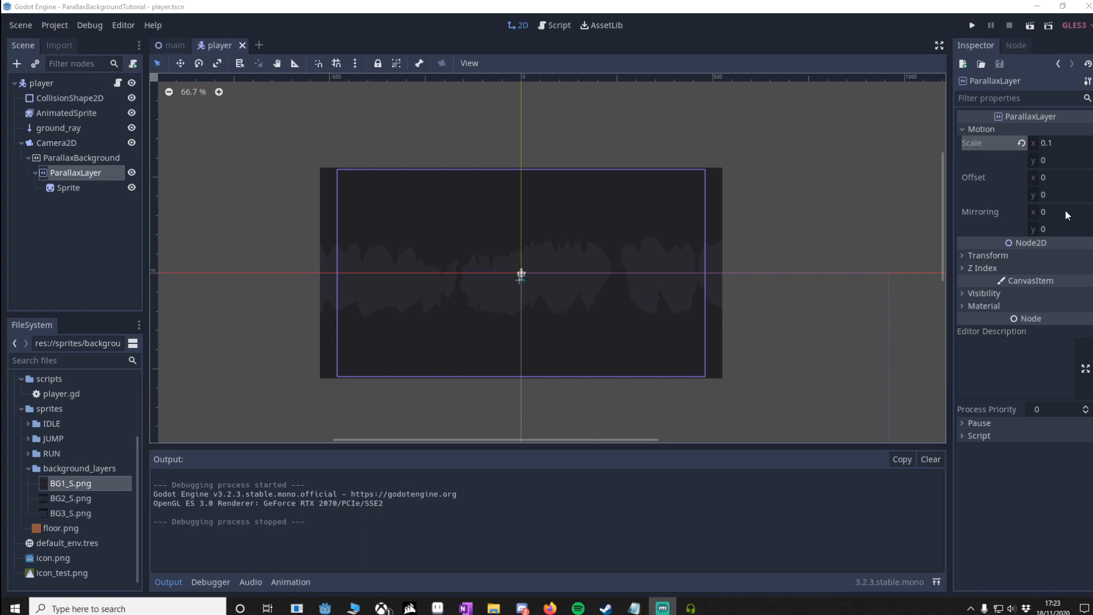
- Set Motion Mirroring x to 1050 and run the project
{"action": "left_click", "coordinate": [1060, 212]}
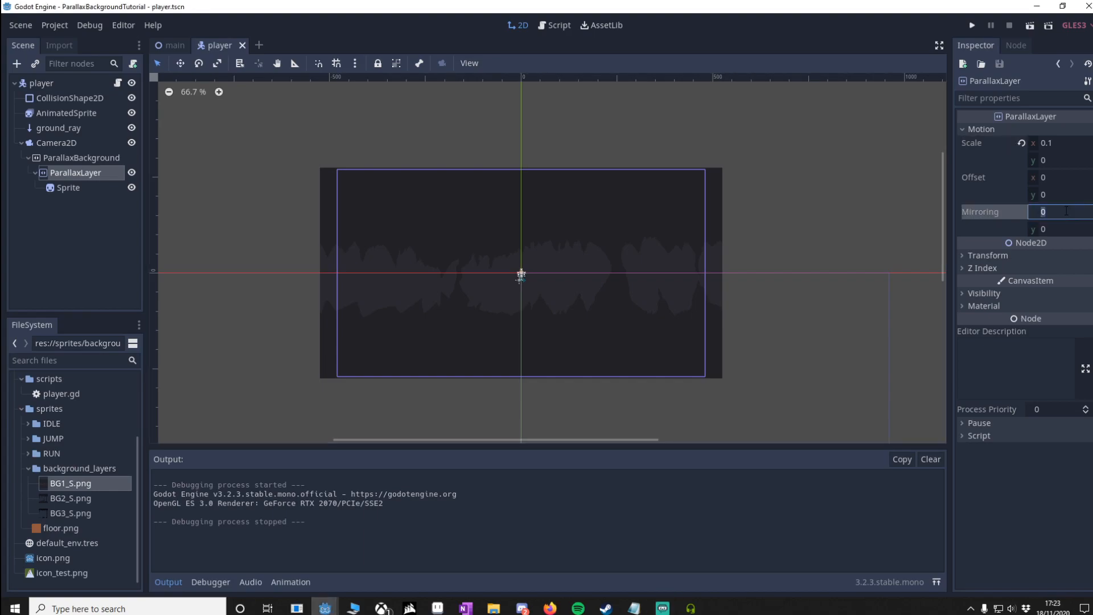
{"action": "type", "text": "1050"}
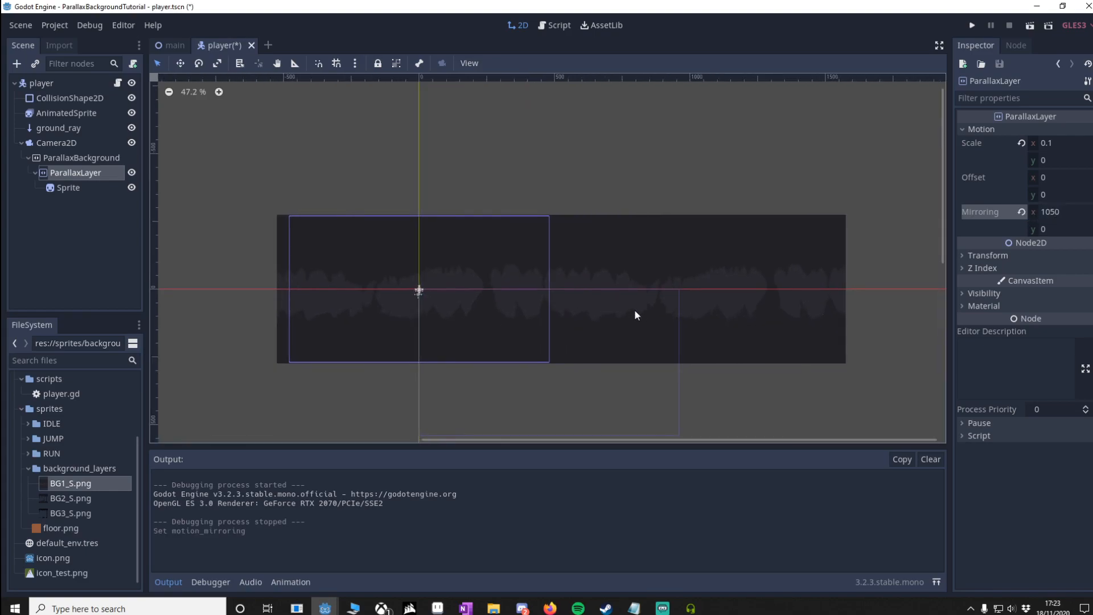
{"action": "mouse_move", "coordinate": [428, 344]}
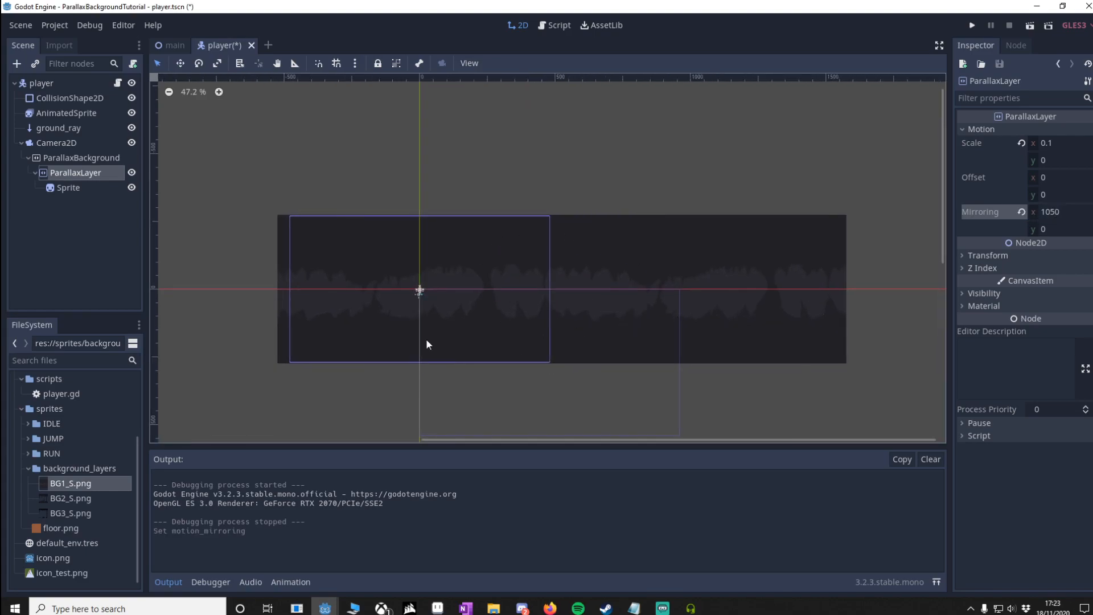
{"action": "mouse_move", "coordinate": [444, 273]}
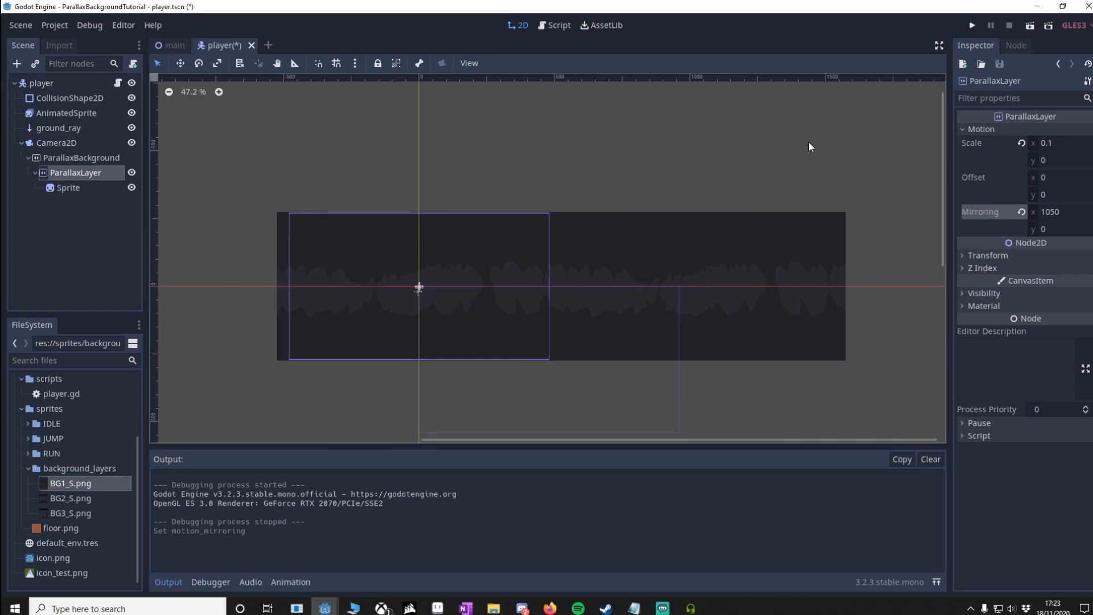
{"action": "mouse_move", "coordinate": [549, 331]}
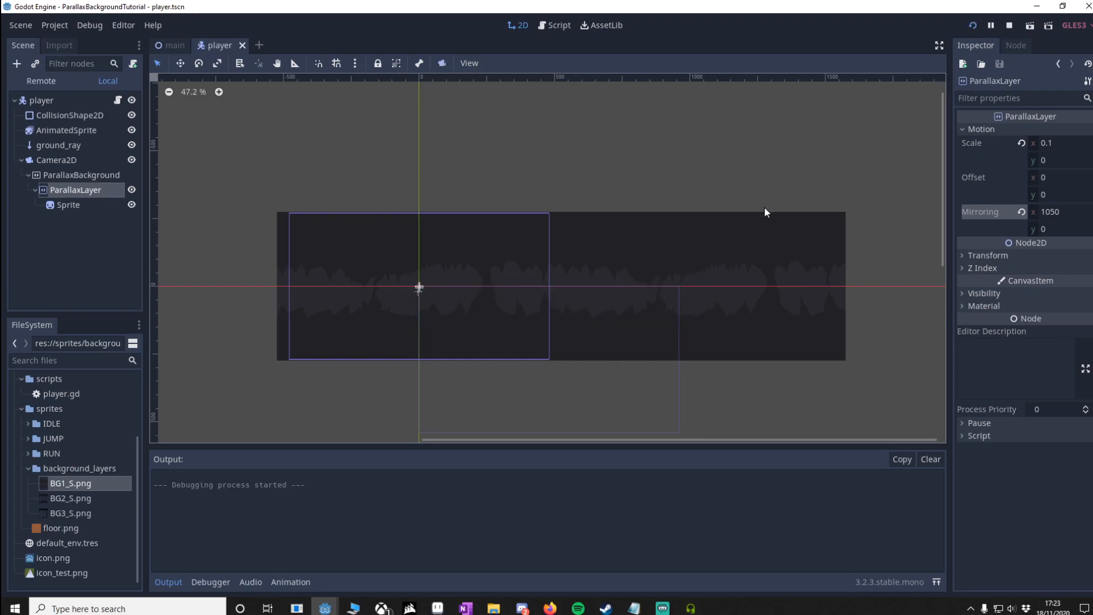
- View the cave backdrop in the running game, close it, and zoom out the viewport
{"action": "left_click", "coordinate": [974, 25]}
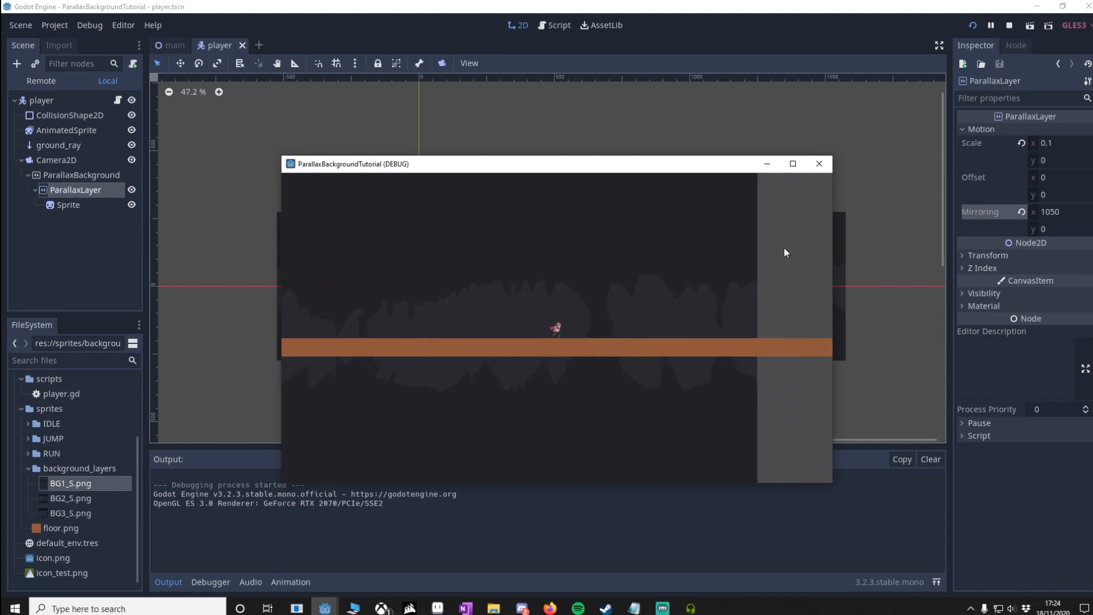
{"action": "left_click", "coordinate": [1009, 25]}
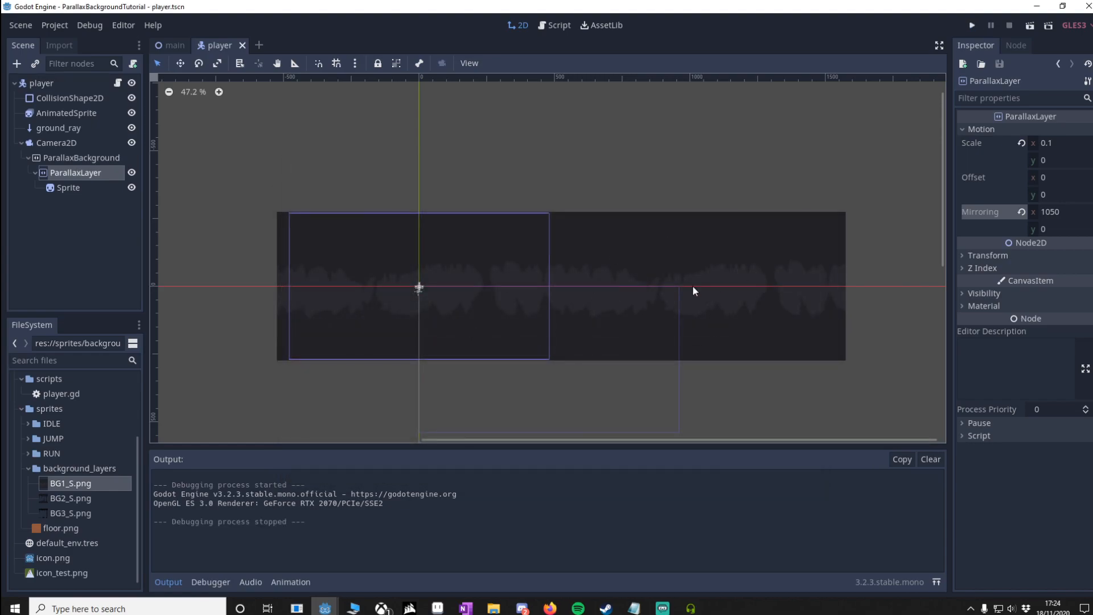
{"action": "scroll", "scroll_direction": "down", "scroll_amount": 3}
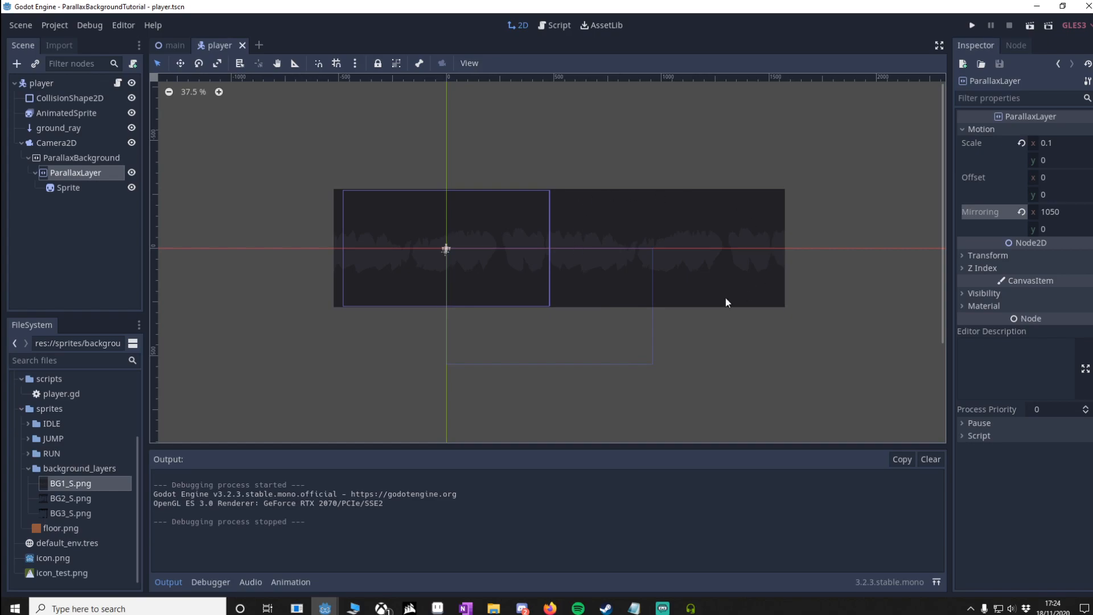
{"action": "mouse_move", "coordinate": [727, 210]}
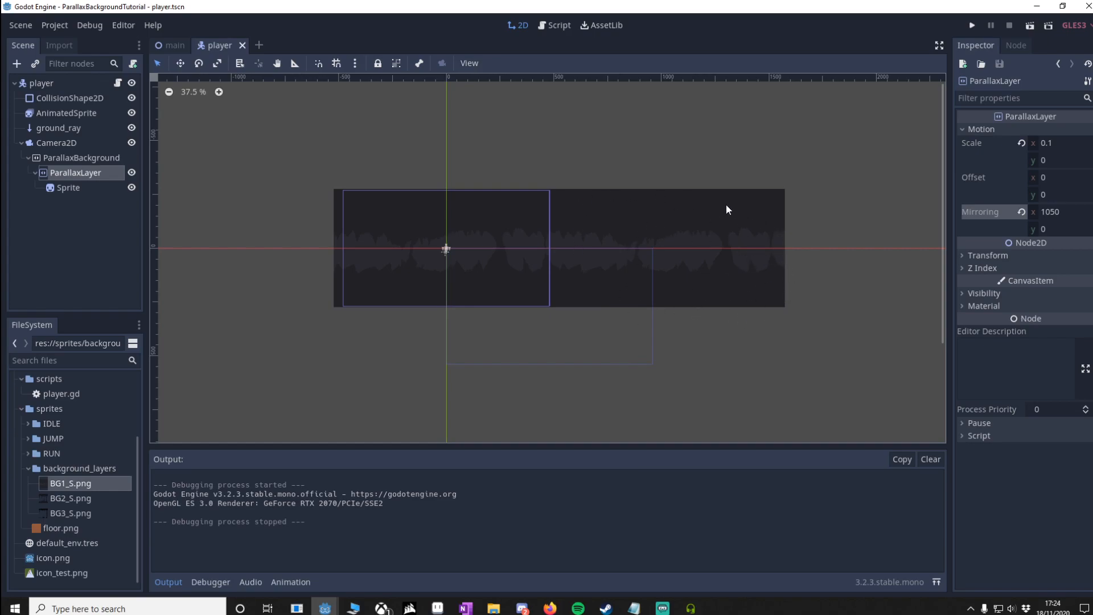
{"action": "mouse_move", "coordinate": [519, 280]}
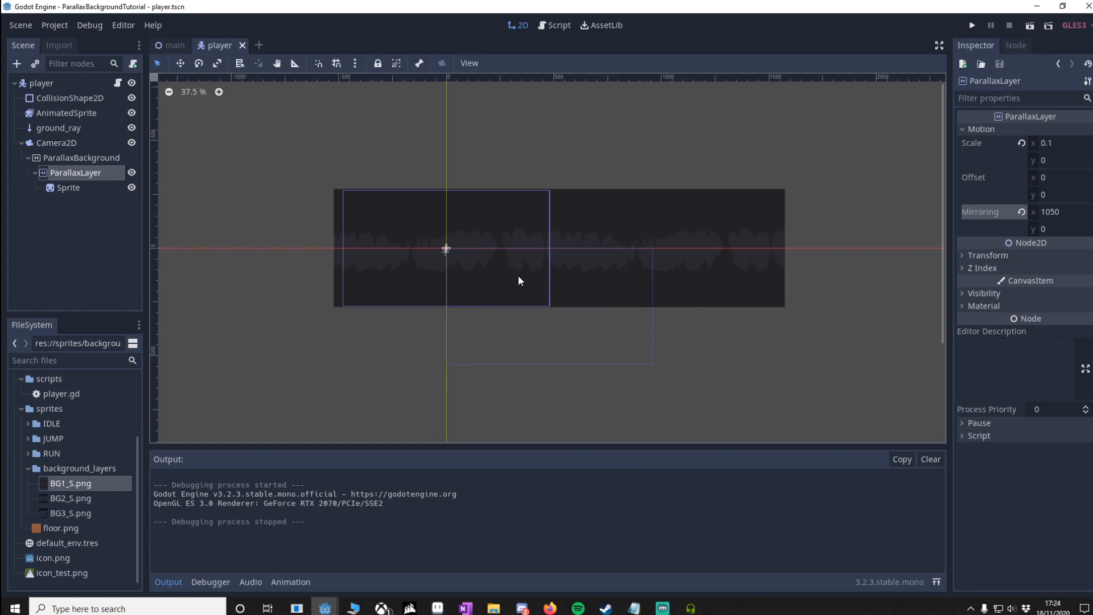
{"action": "mouse_move", "coordinate": [862, 204]}
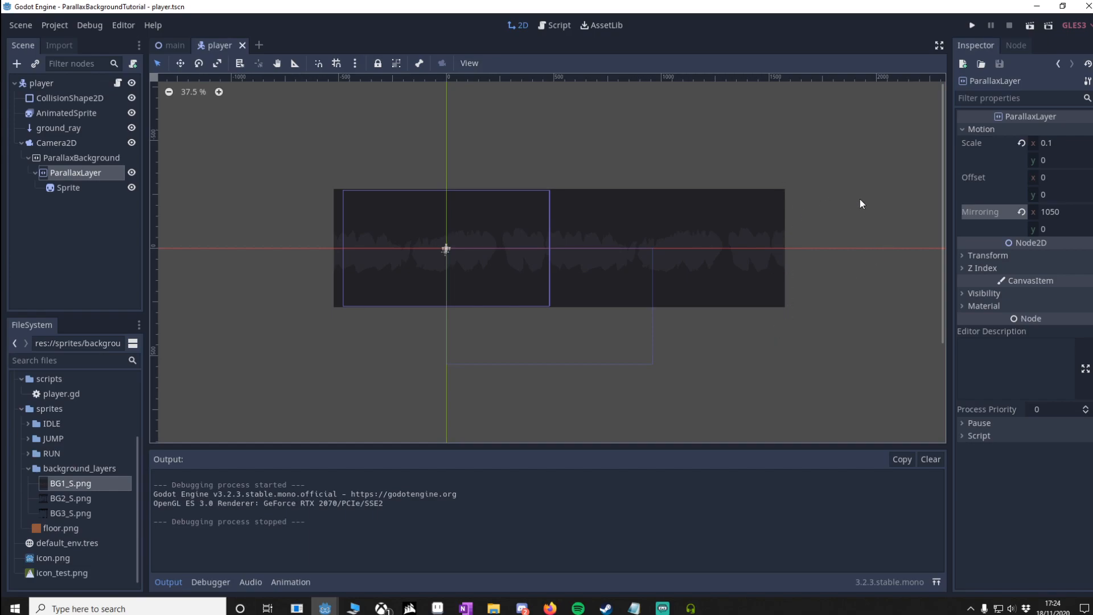
{"action": "mouse_move", "coordinate": [680, 345]}
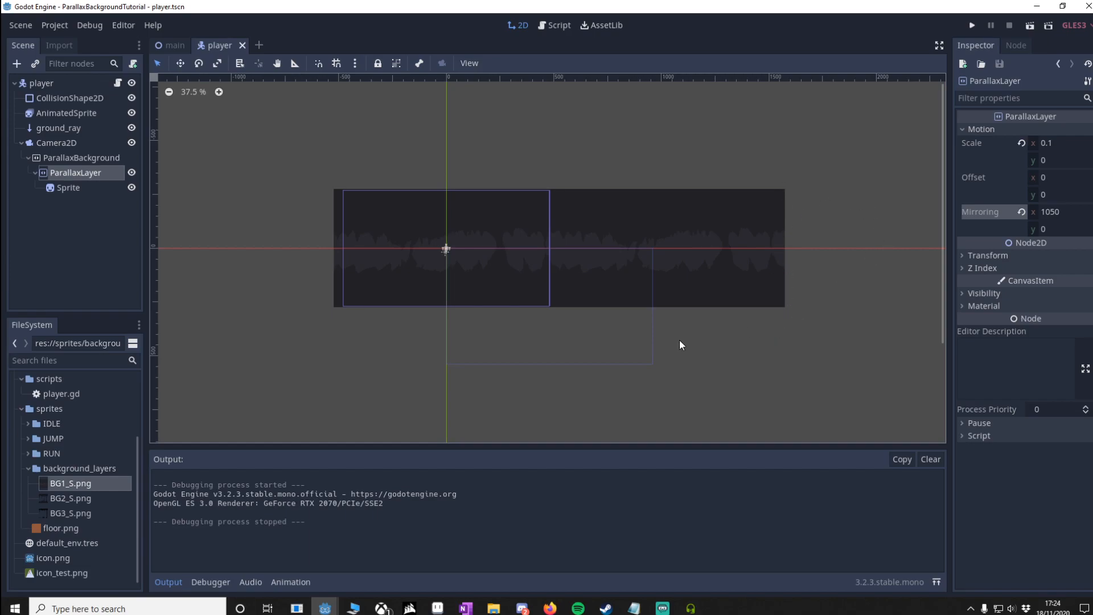
{"action": "mouse_move", "coordinate": [421, 325]}
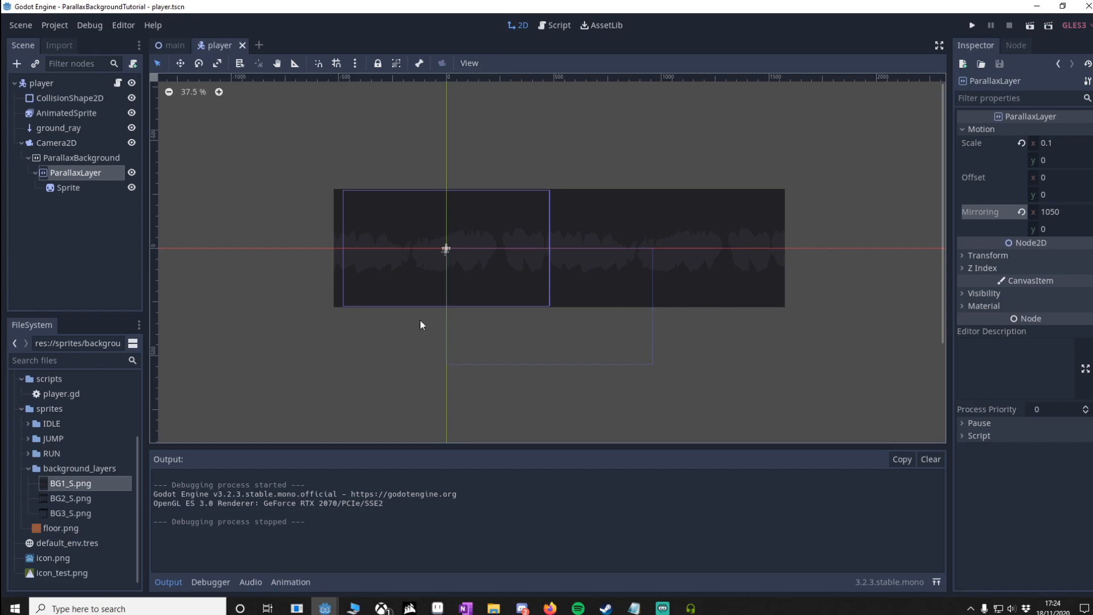
- Untick Centered on the cave Sprite, move it to x 0, y -27, and save
{"action": "left_click", "coordinate": [69, 187]}
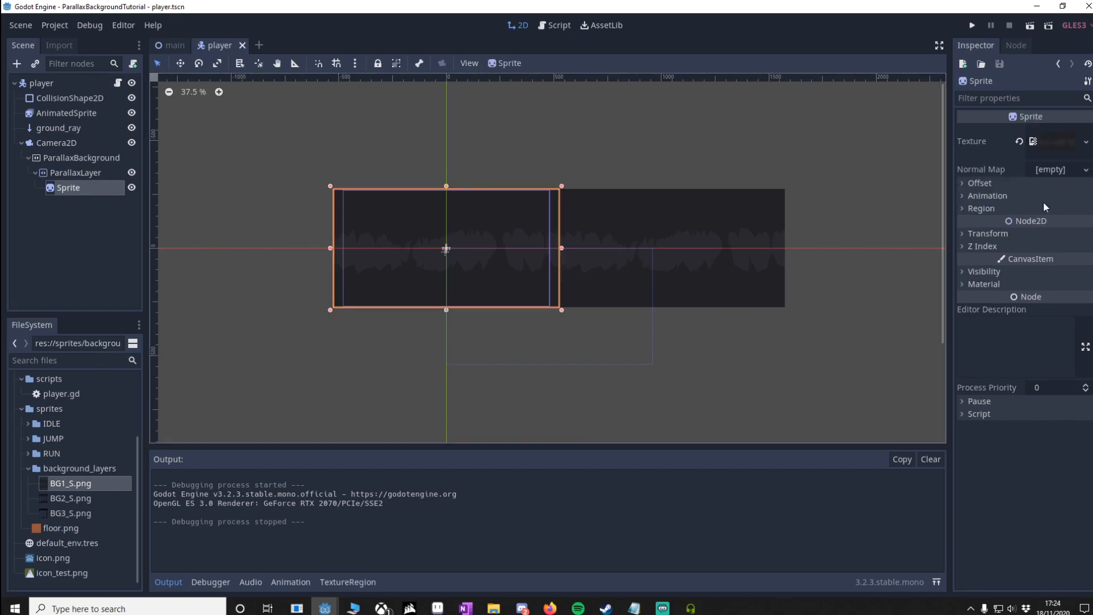
{"action": "left_click", "coordinate": [963, 183]}
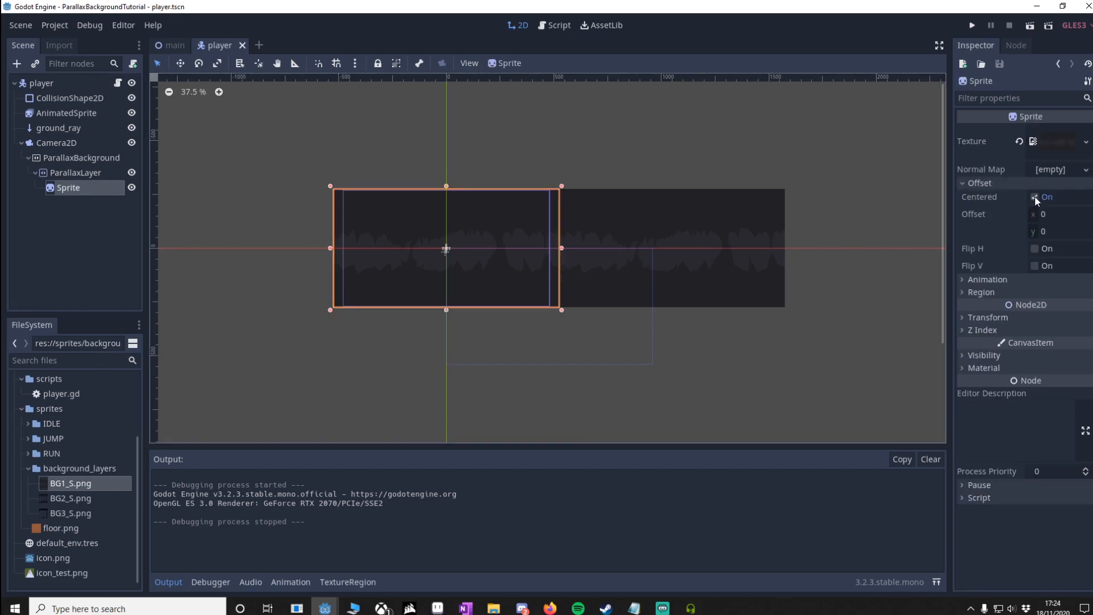
{"action": "left_click", "coordinate": [1036, 198]}
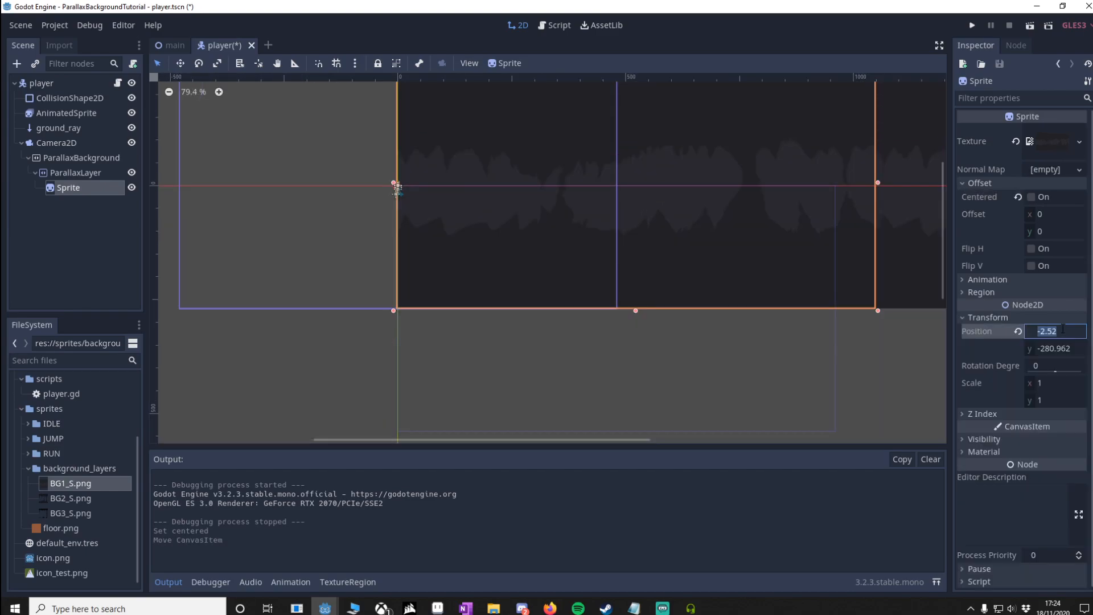
{"action": "type", "text": "-27"}
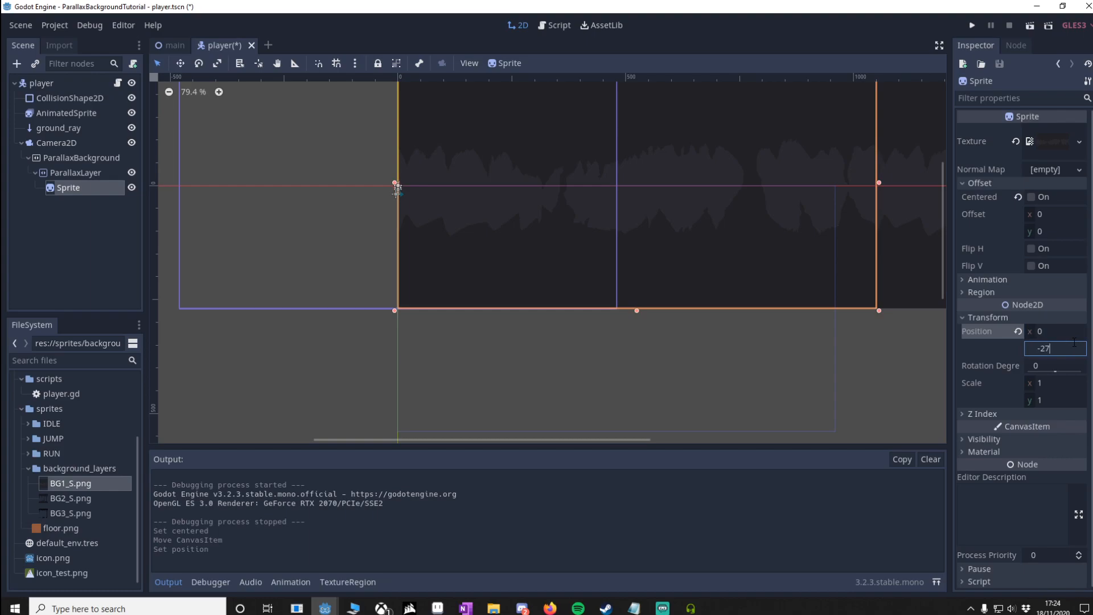
{"action": "key", "text": "ctrl+s"}
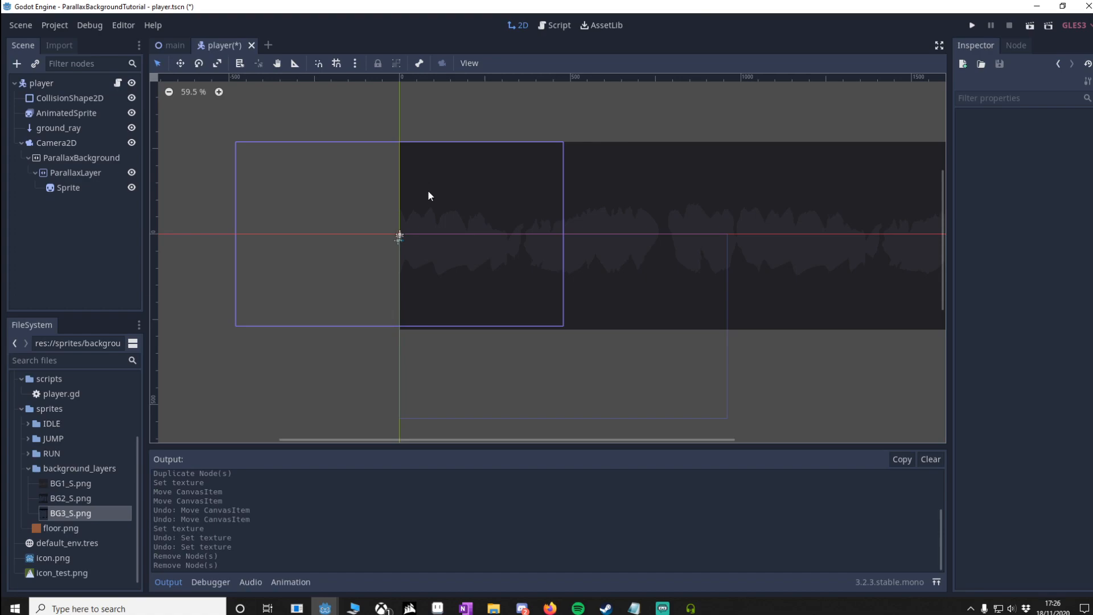
{"action": "mouse_move", "coordinate": [586, 217]}
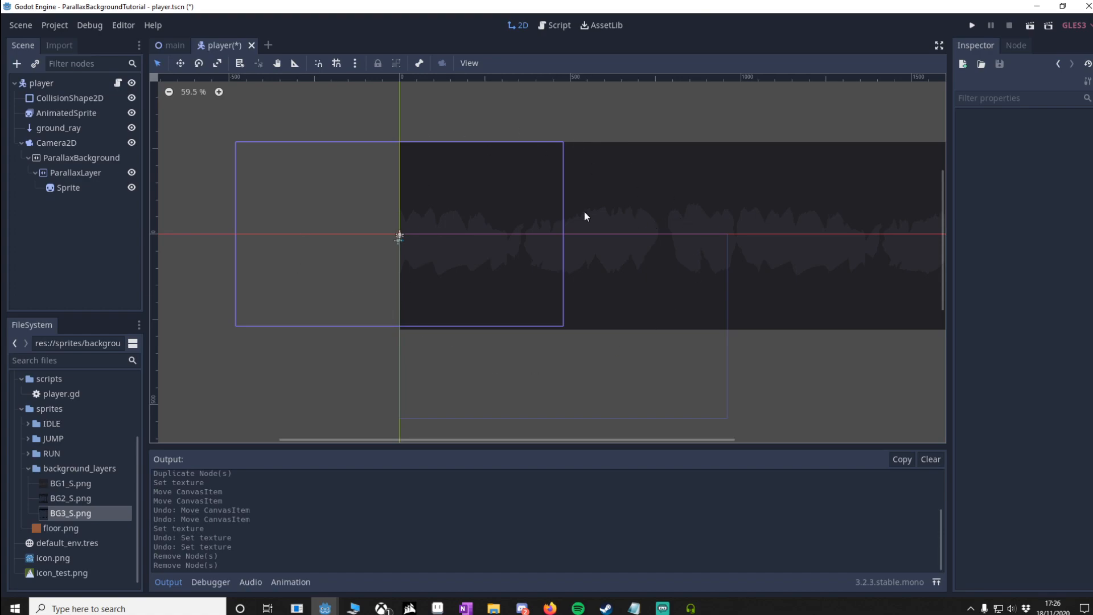
- Duplicate ParallaxLayer into ParallaxLayer2 and ParallaxLayer3 with BG2_S and BG3_S sprite textures
{"action": "left_click", "coordinate": [77, 173]}
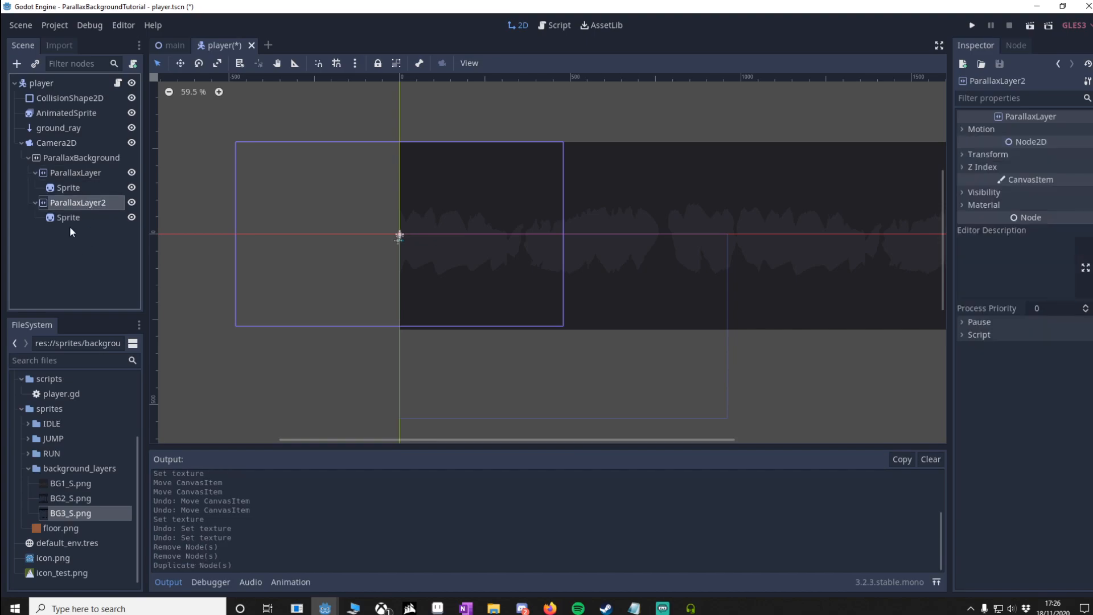
{"action": "left_click", "coordinate": [69, 217]}
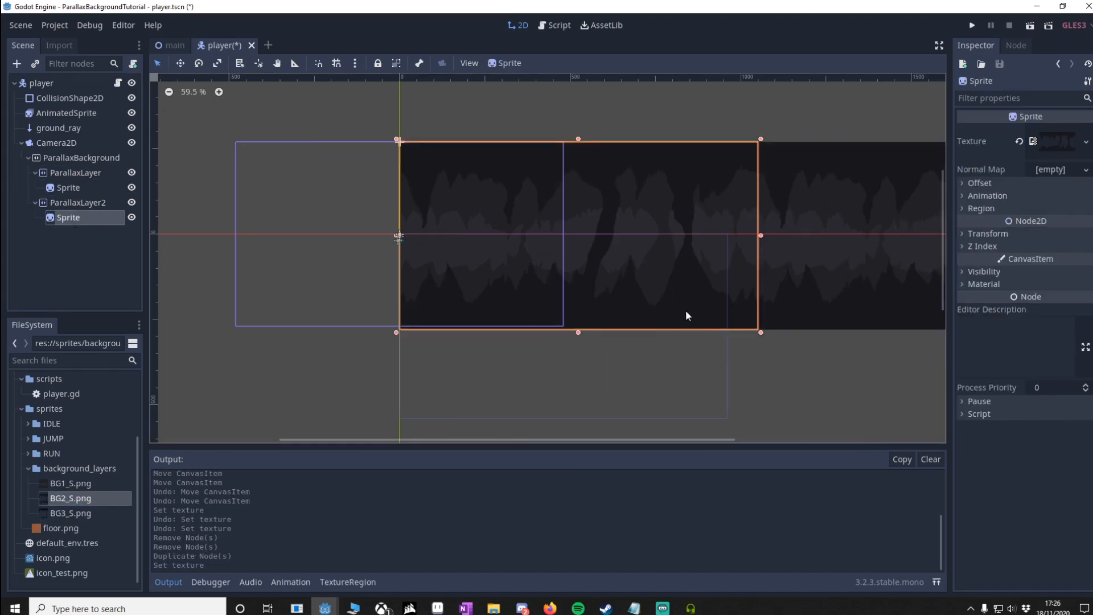
{"action": "left_click", "coordinate": [81, 202]}
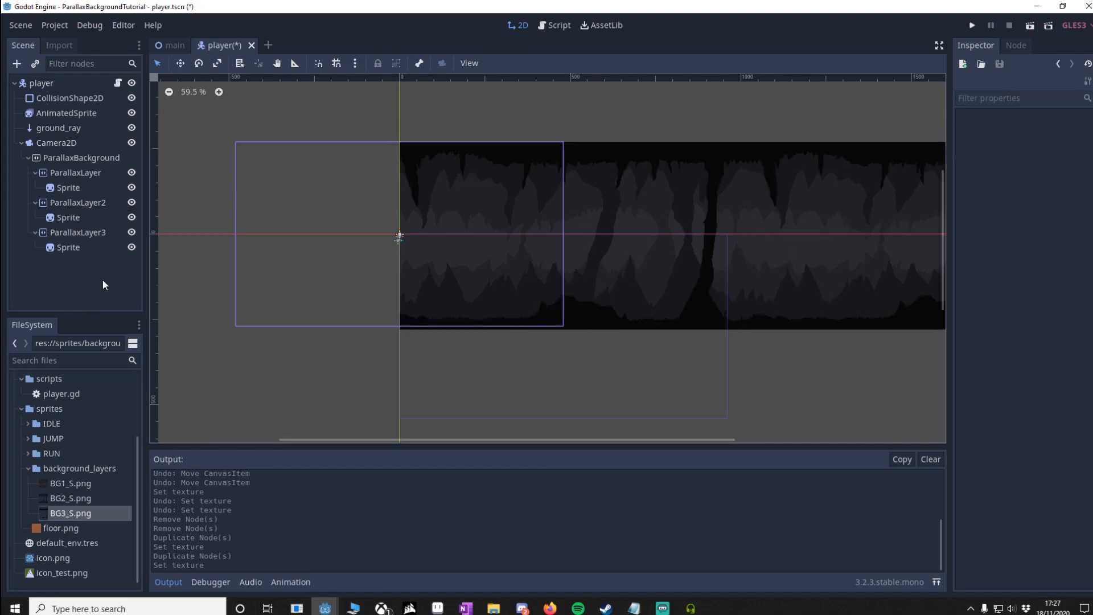
{"action": "mouse_move", "coordinate": [615, 235]}
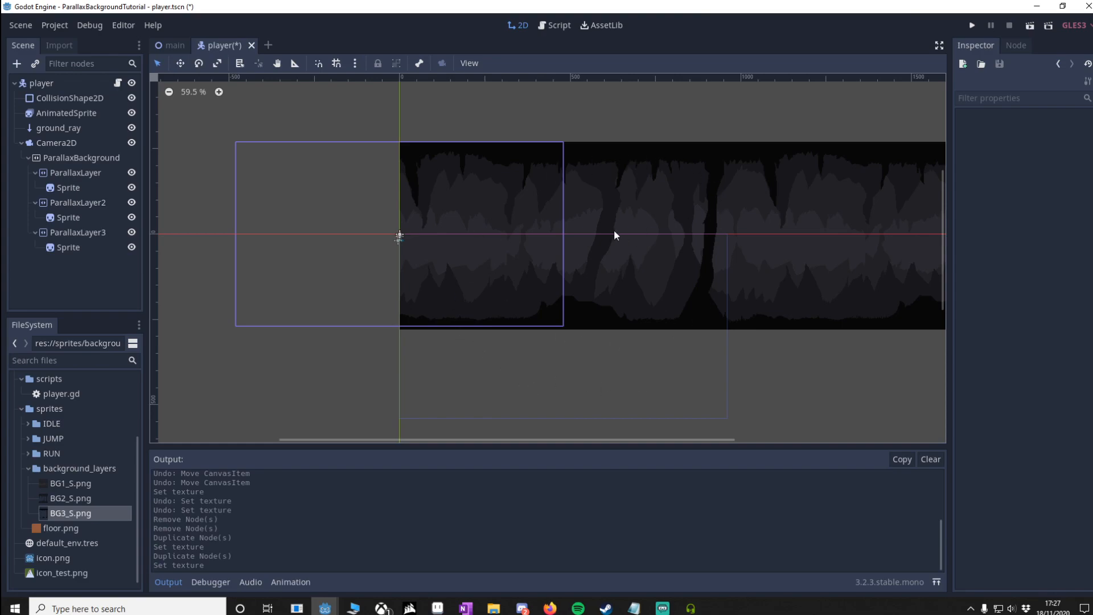
{"action": "mouse_move", "coordinate": [571, 189]}
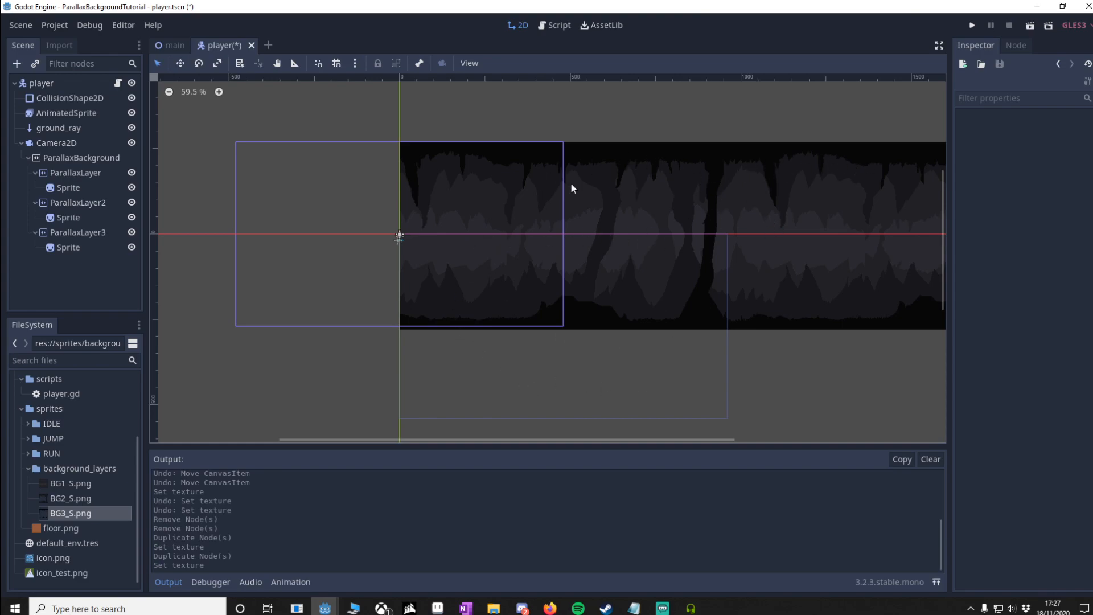
{"action": "mouse_move", "coordinate": [702, 307]}
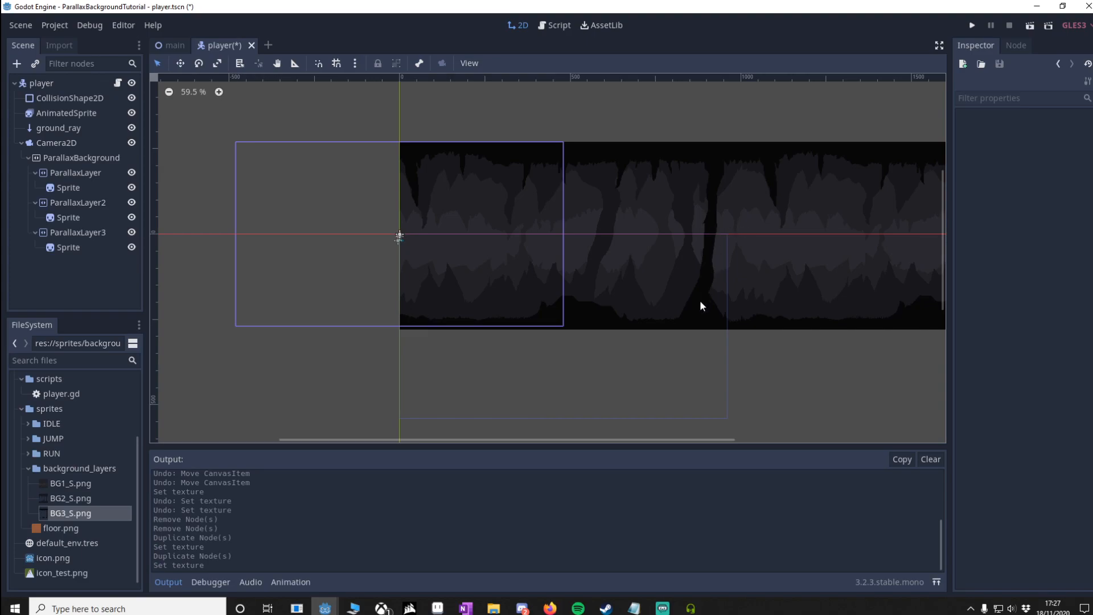
{"action": "mouse_move", "coordinate": [712, 311]}
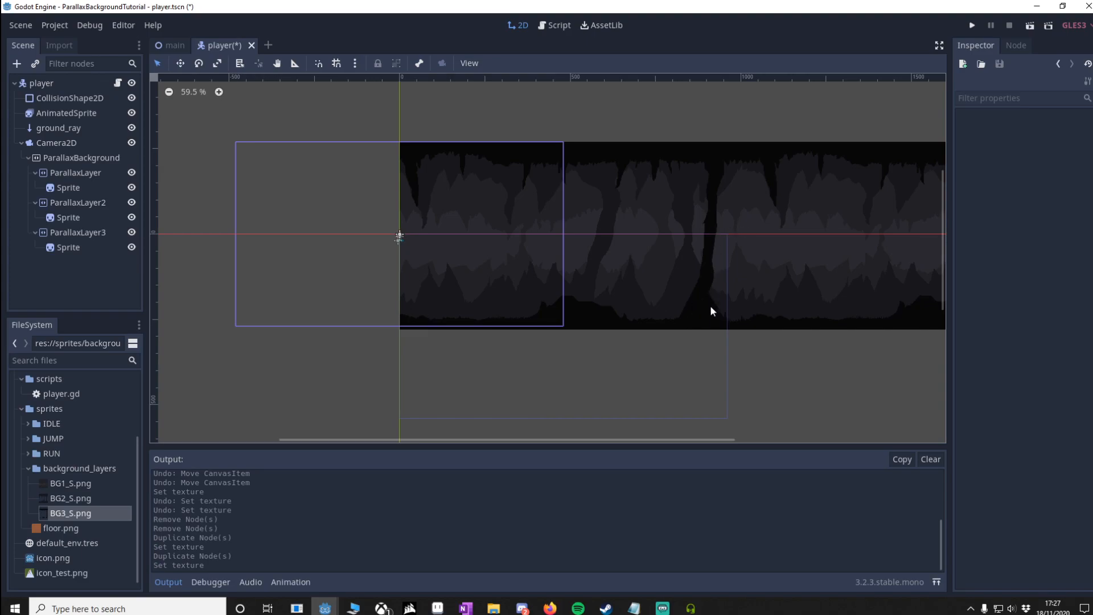
{"action": "mouse_move", "coordinate": [503, 249]}
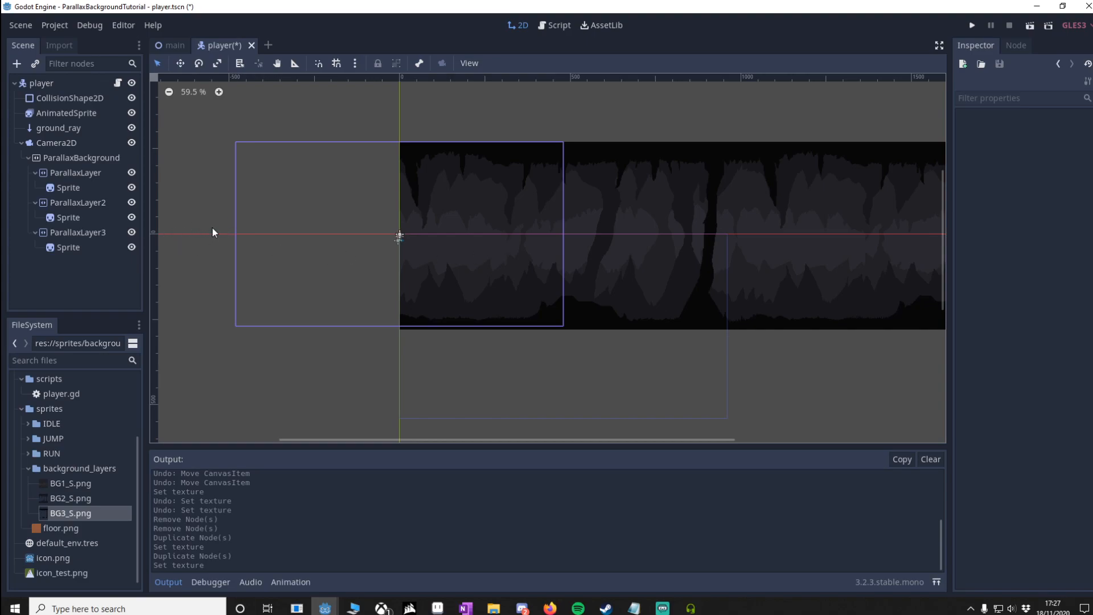
- Set ParallaxLayer2's horizontal motion scale to 0.2
{"action": "left_click", "coordinate": [78, 172]}
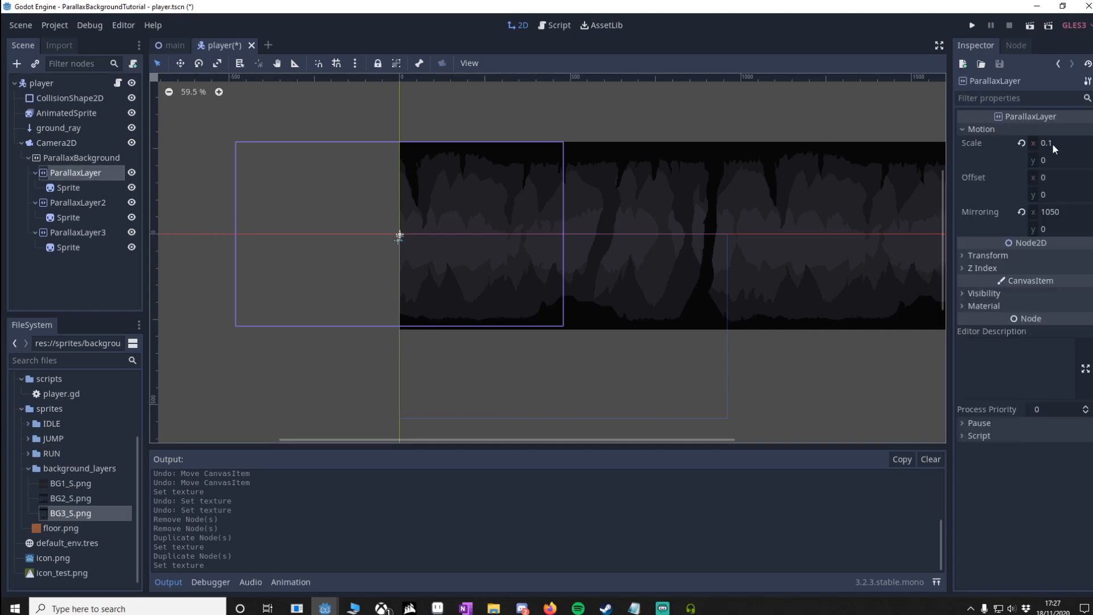
{"action": "left_click", "coordinate": [79, 202]}
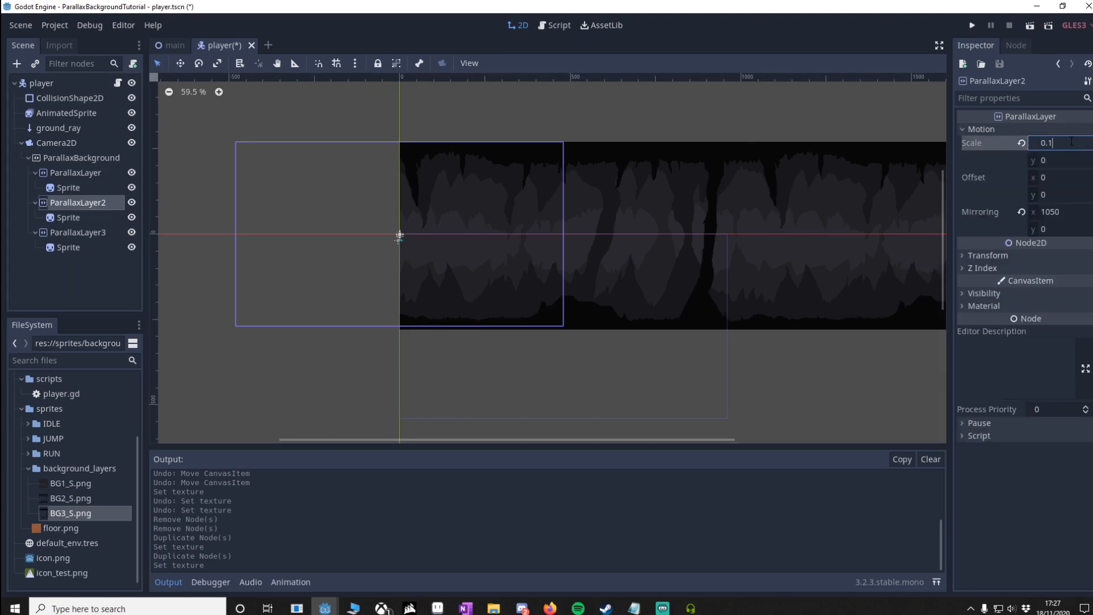
{"action": "type", "text": "0.2"}
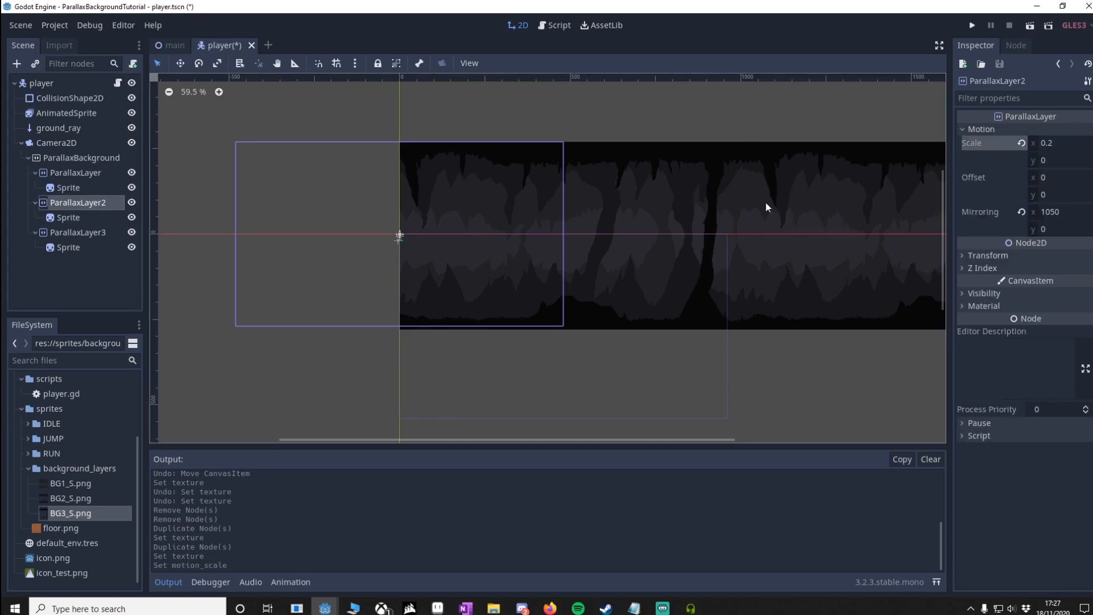
- Set ParallaxLayer3's horizontal motion scale to 0.3, save, and run the game
{"action": "left_click", "coordinate": [82, 233]}
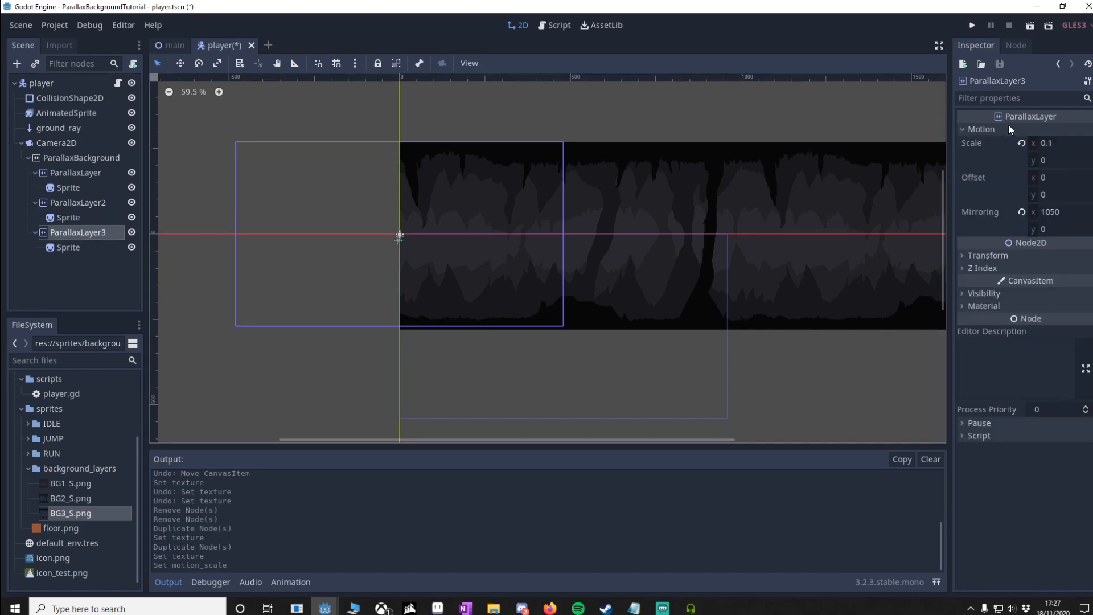
{"action": "left_click", "coordinate": [1053, 143]}
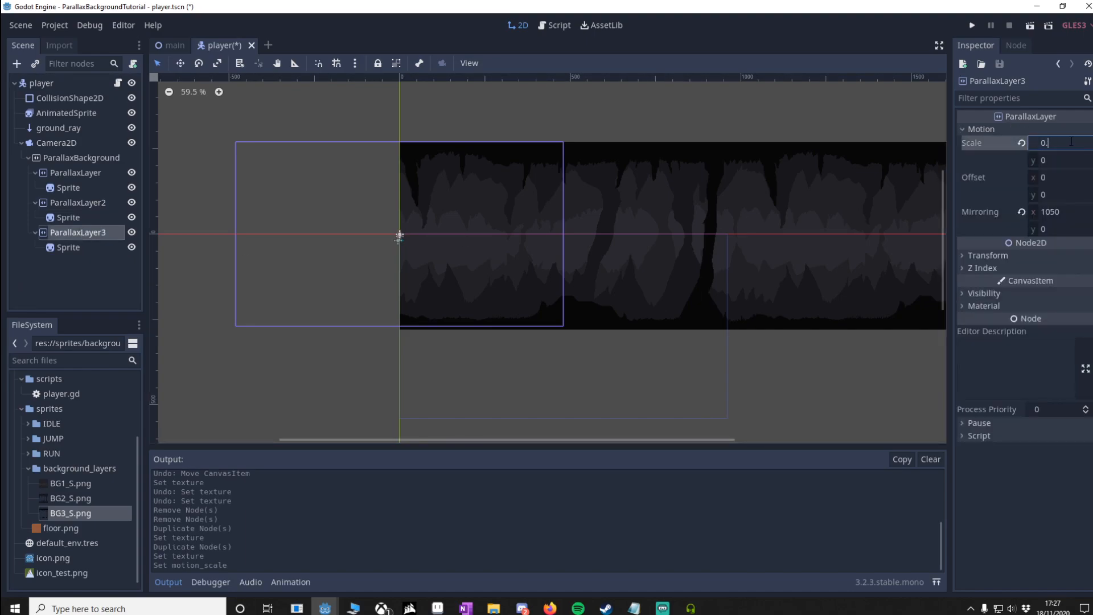
{"action": "key", "text": "ctrl+s"}
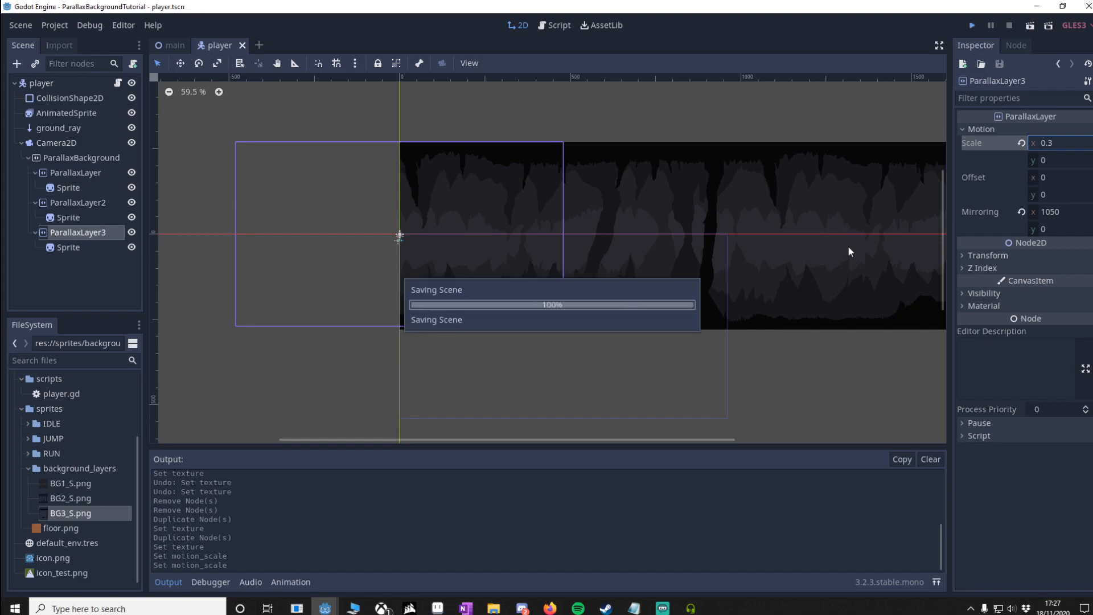
{"action": "left_click", "coordinate": [972, 25]}
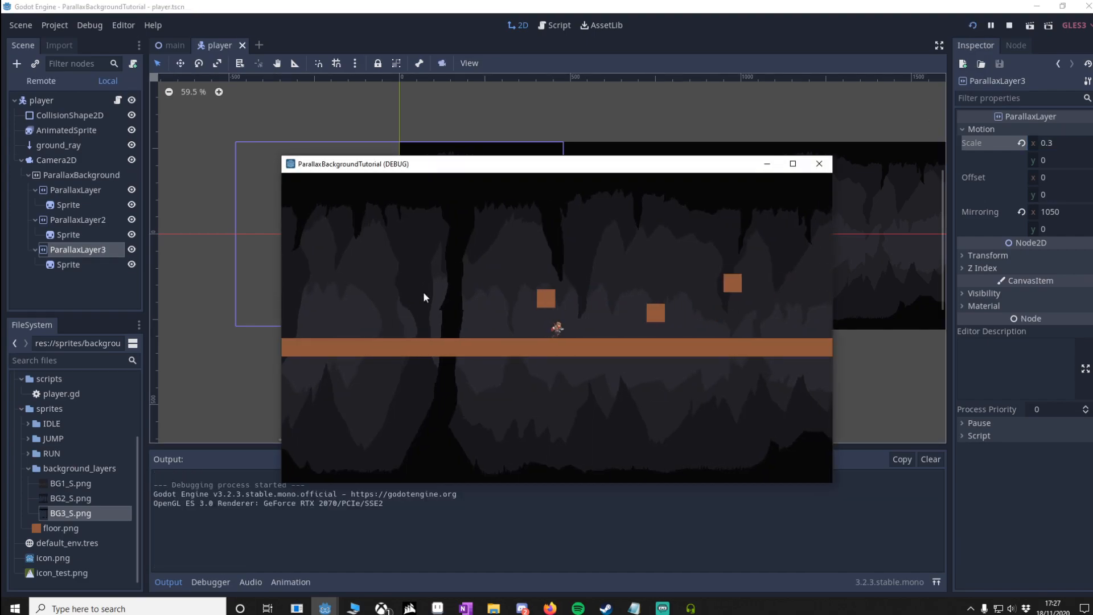